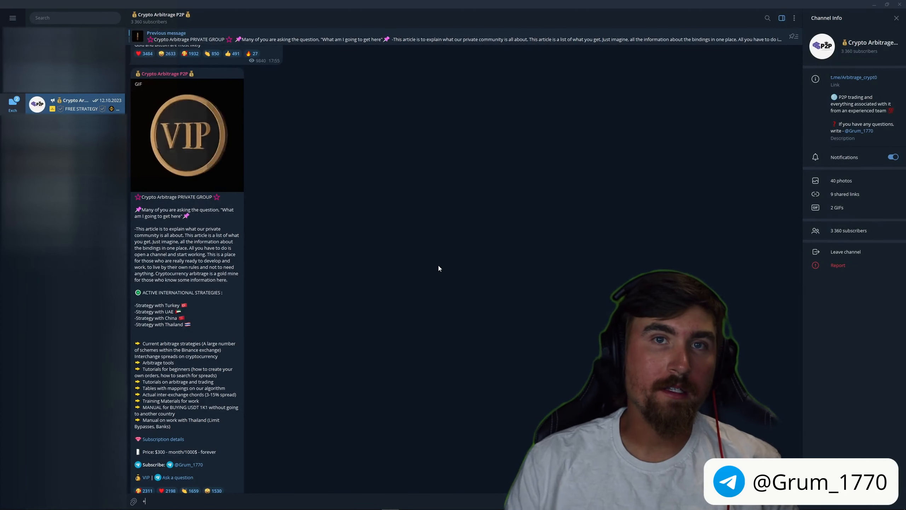
Go to Binance spot trading and search for the MATIC/USDT pair
{"action": "scroll", "scroll_direction": "down", "scroll_amount": 3}
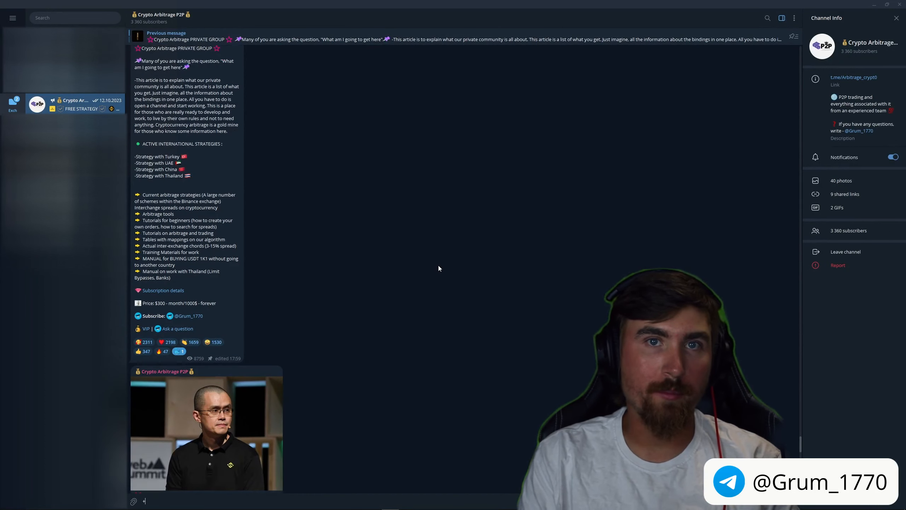
{"action": "scroll", "scroll_direction": "down", "scroll_amount": 3}
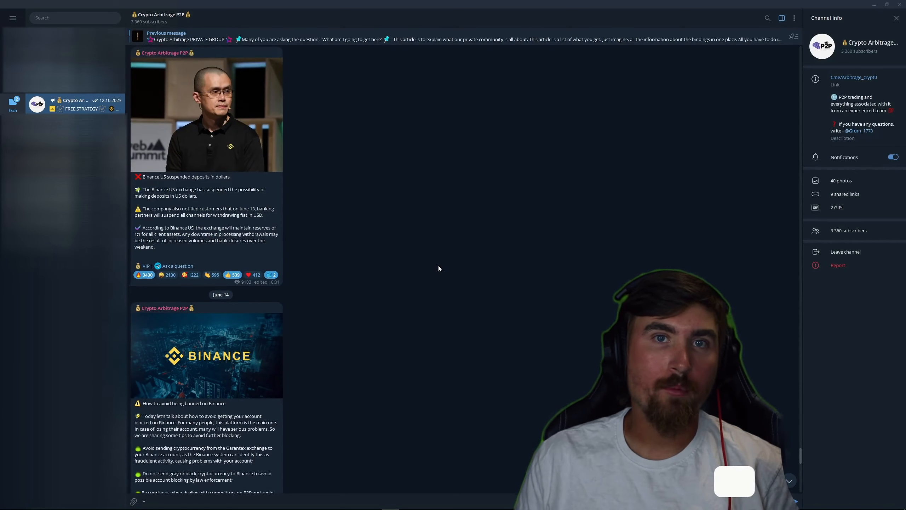
{"action": "scroll", "scroll_direction": "down", "scroll_amount": 3}
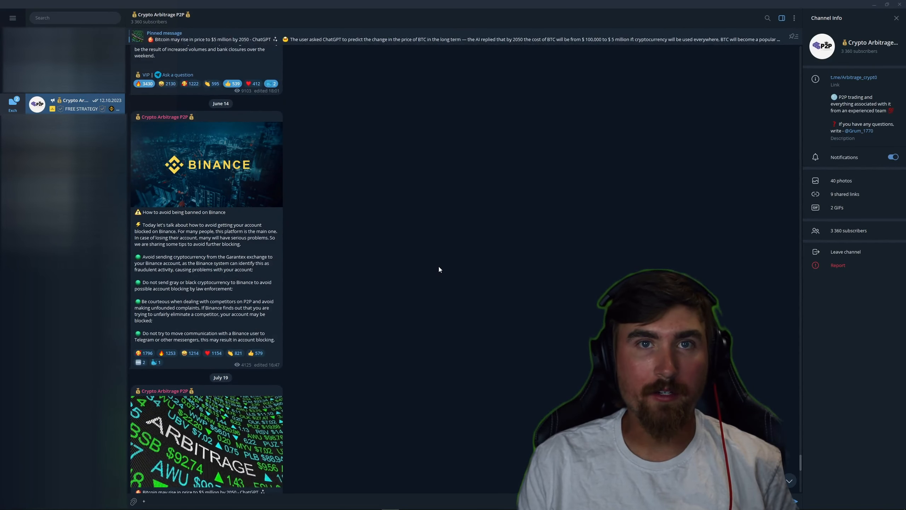
{"action": "scroll", "scroll_direction": "down", "scroll_amount": 3}
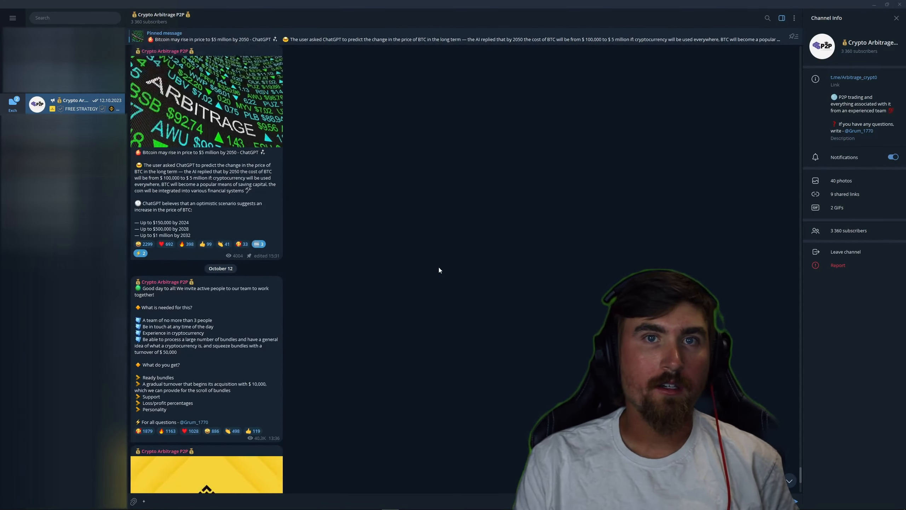
{"action": "scroll", "scroll_direction": "down", "scroll_amount": 3}
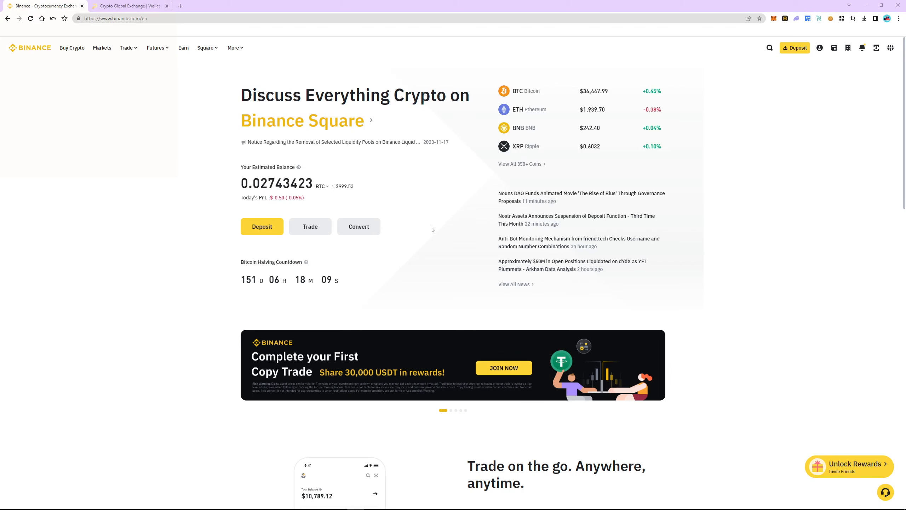
{"action": "left_click", "coordinate": [126, 48]}
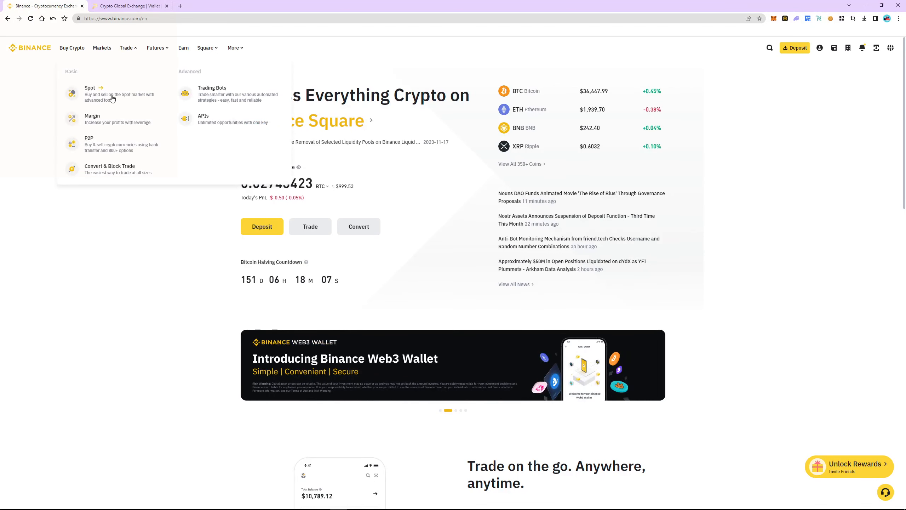
{"action": "left_click", "coordinate": [90, 91]}
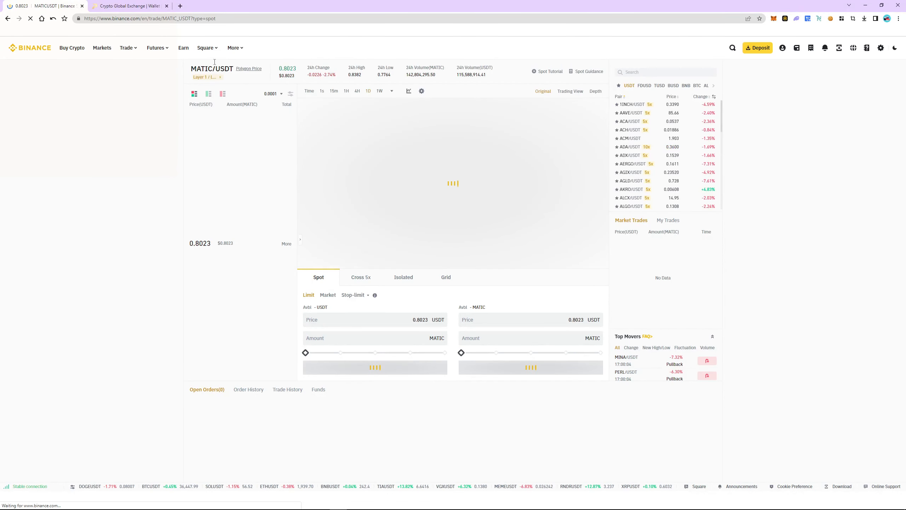
{"action": "left_click", "coordinate": [659, 72]}
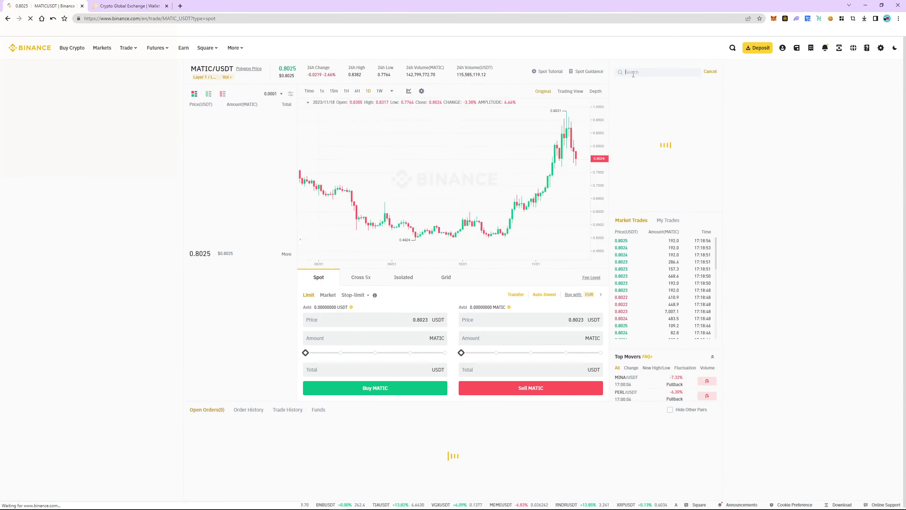
{"action": "type", "text": "matic"}
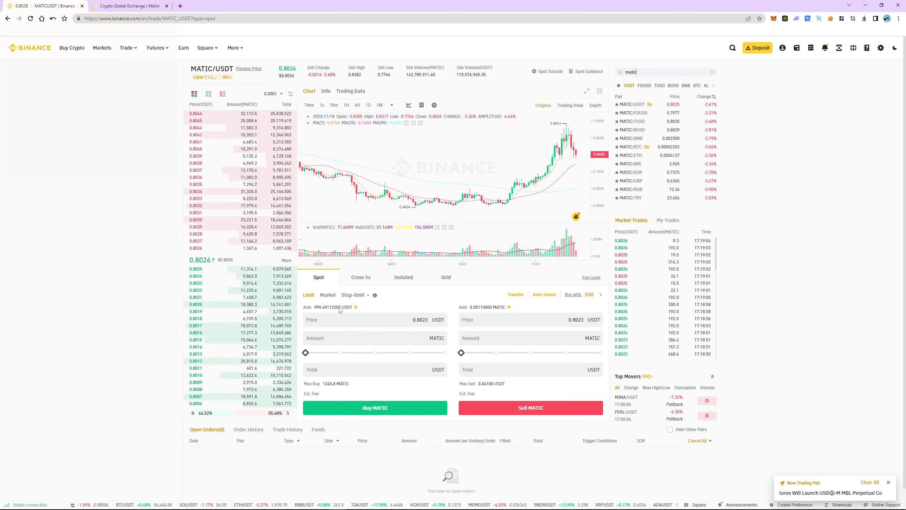
Market-buy MATIC with 100% of the ~999 USDT balance, getting about 1,243 MATIC
{"action": "left_click", "coordinate": [328, 295]}
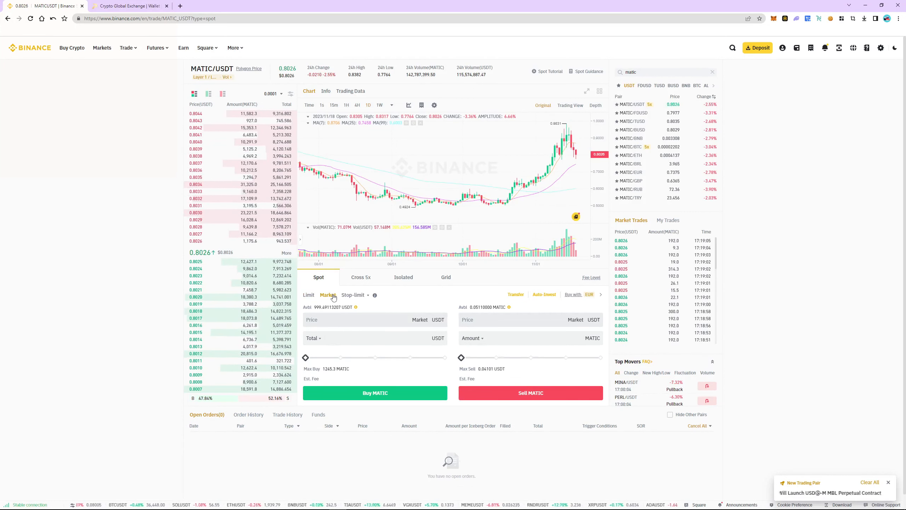
{"action": "left_click", "coordinate": [374, 337]}
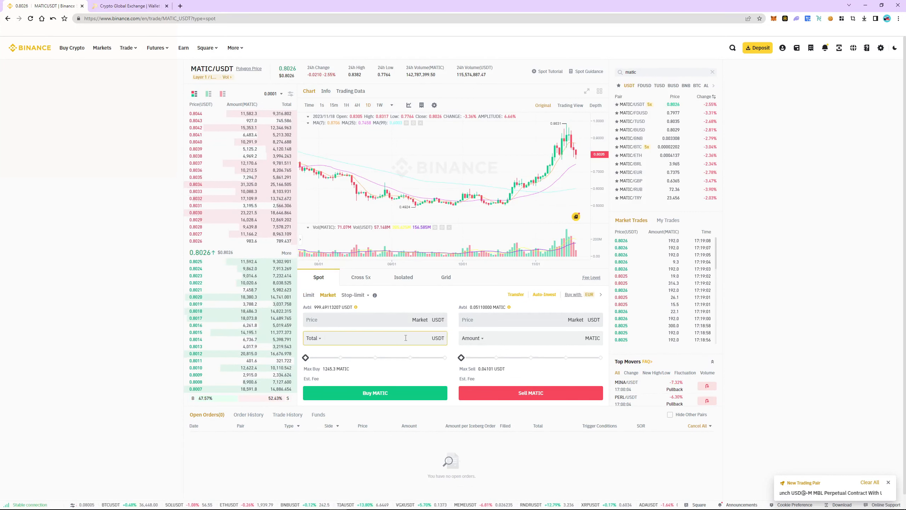
{"action": "left_click_drag", "start_coordinate": [306, 357], "coordinate": [413, 357]}
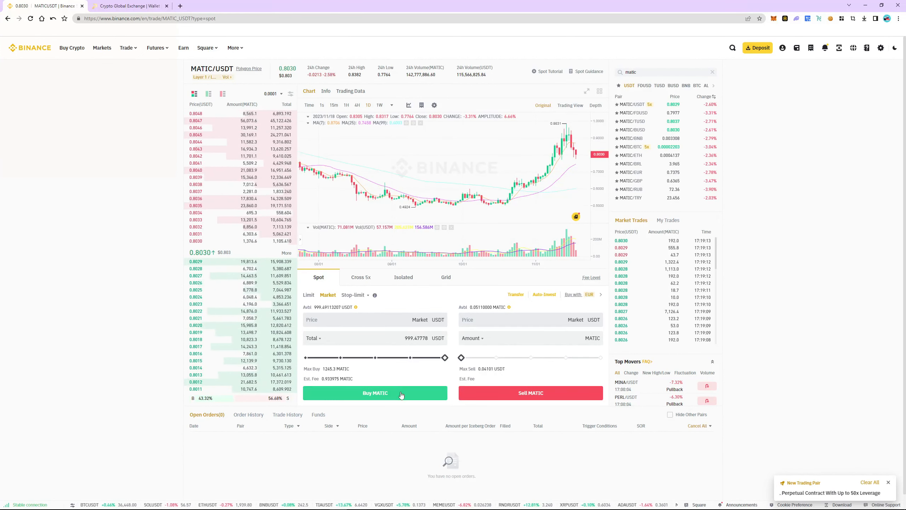
{"action": "left_click", "coordinate": [375, 393]}
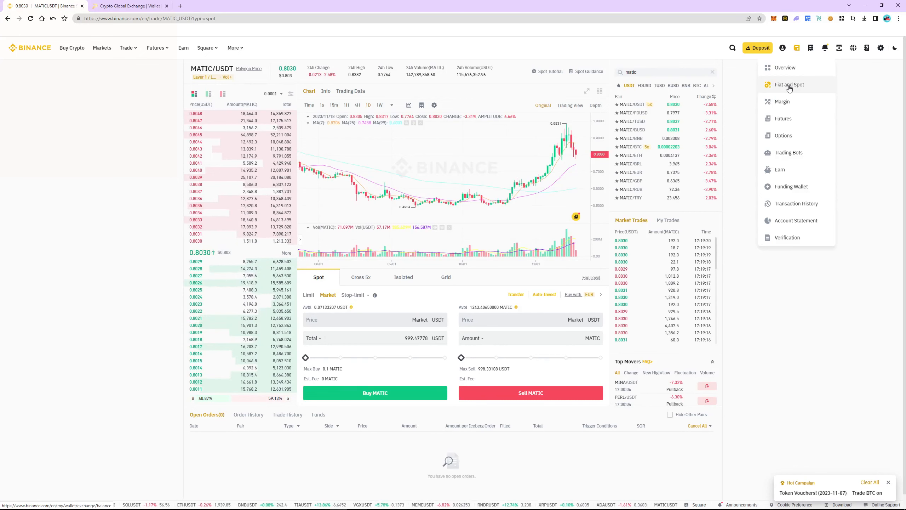
View the Fiat and Spot wallet showing ~1,243 MATIC, then move to the Polyapty site
{"action": "left_click", "coordinate": [790, 84]}
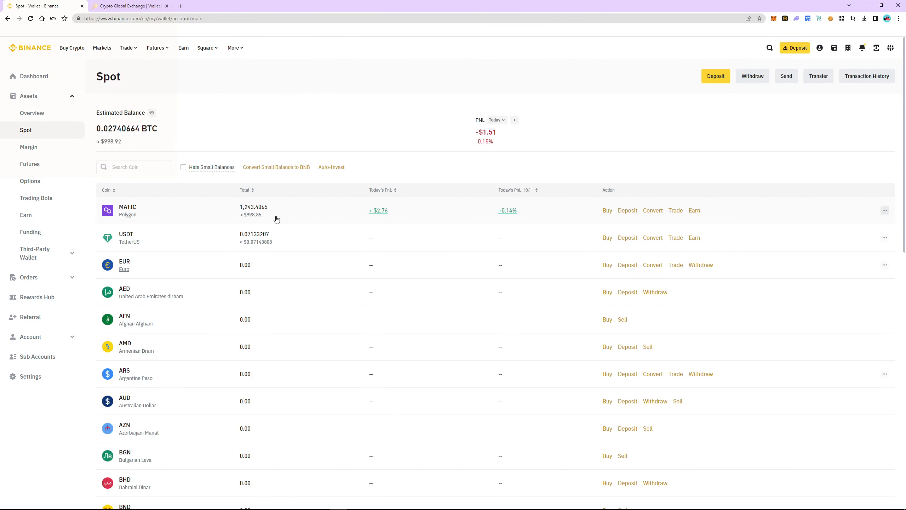
{"action": "mouse_move", "coordinate": [238, 219]}
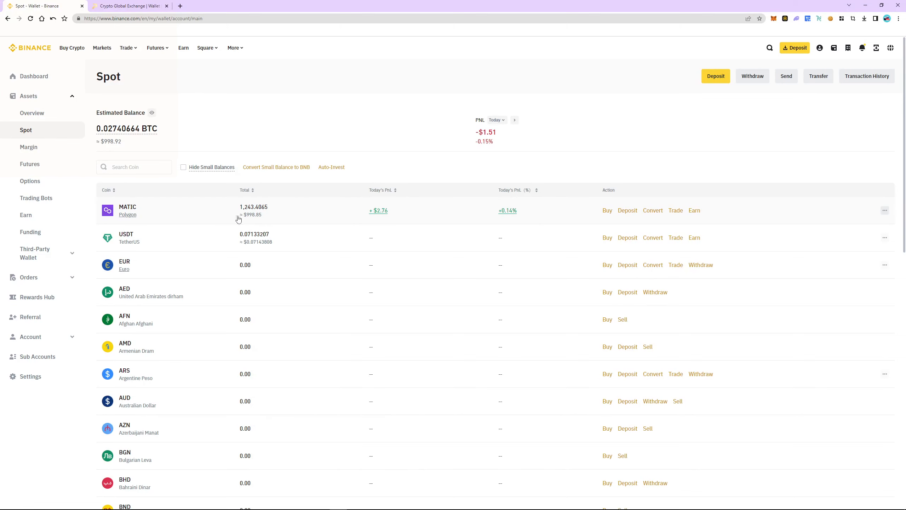
{"action": "mouse_move", "coordinate": [206, 179]}
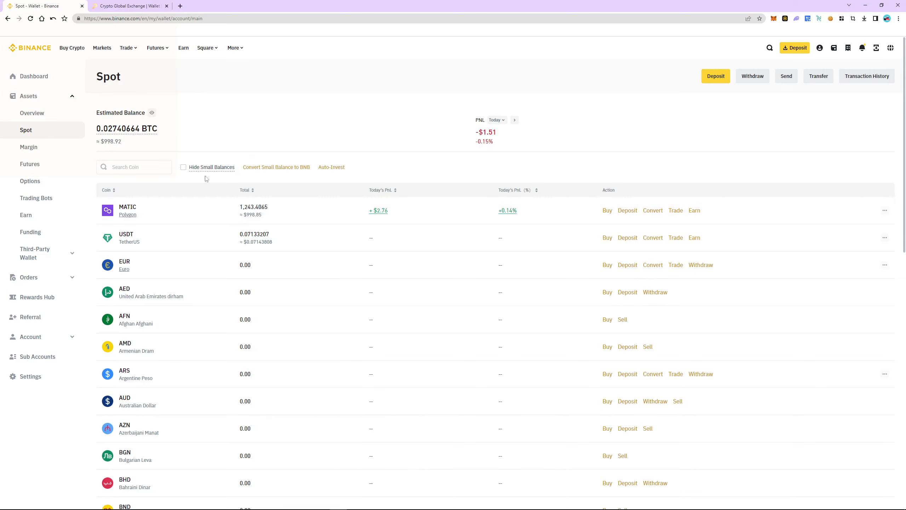
{"action": "left_click", "coordinate": [130, 6]}
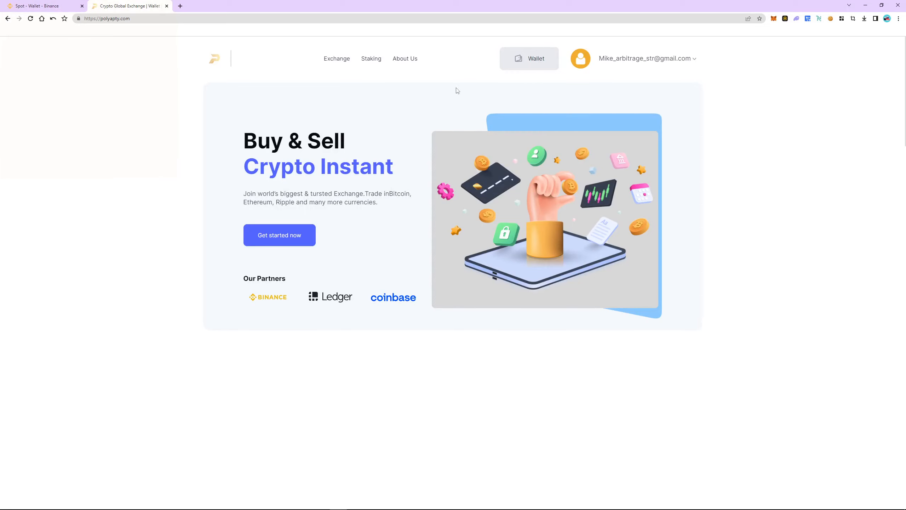
Show Polyapty's Exchange page listing coin prices, MATIC at $0.930668
{"action": "left_click", "coordinate": [337, 58]}
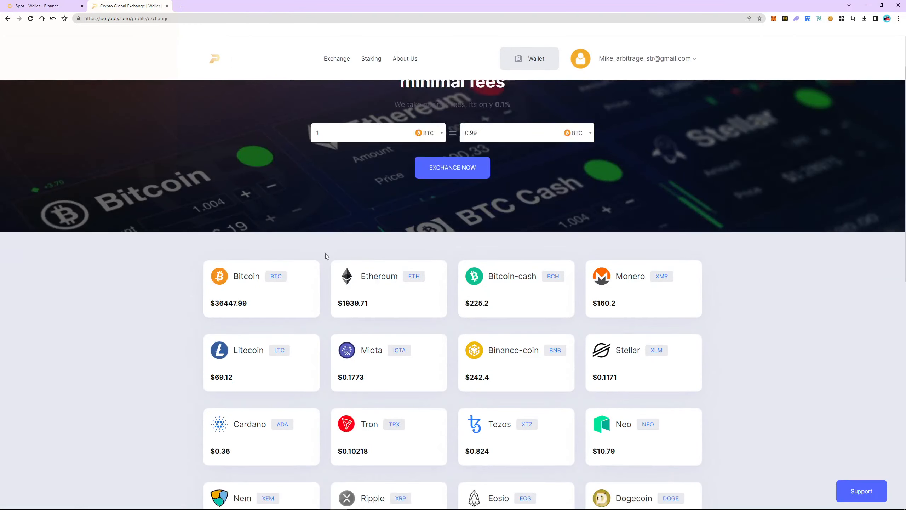
{"action": "scroll", "scroll_direction": "down", "scroll_amount": 3}
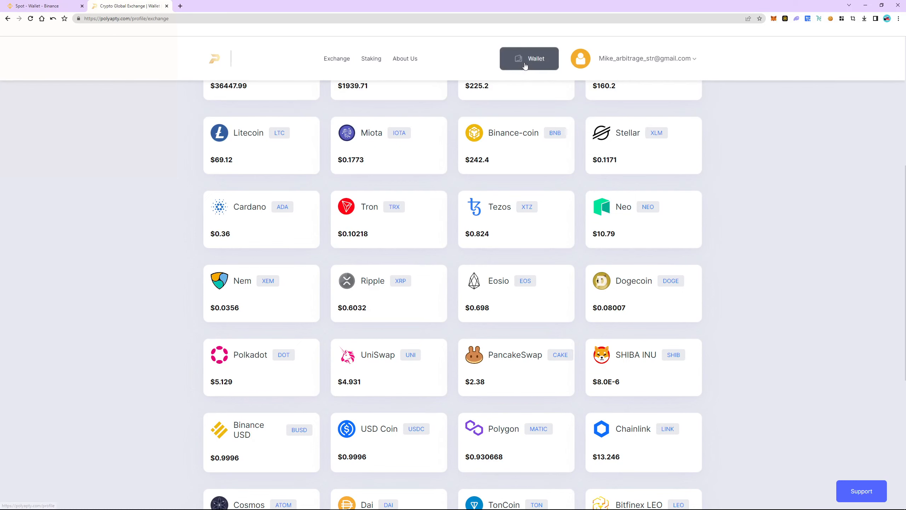
Go to the Polyapty wallet balances and start a MATIC deposit
{"action": "left_click", "coordinate": [528, 58]}
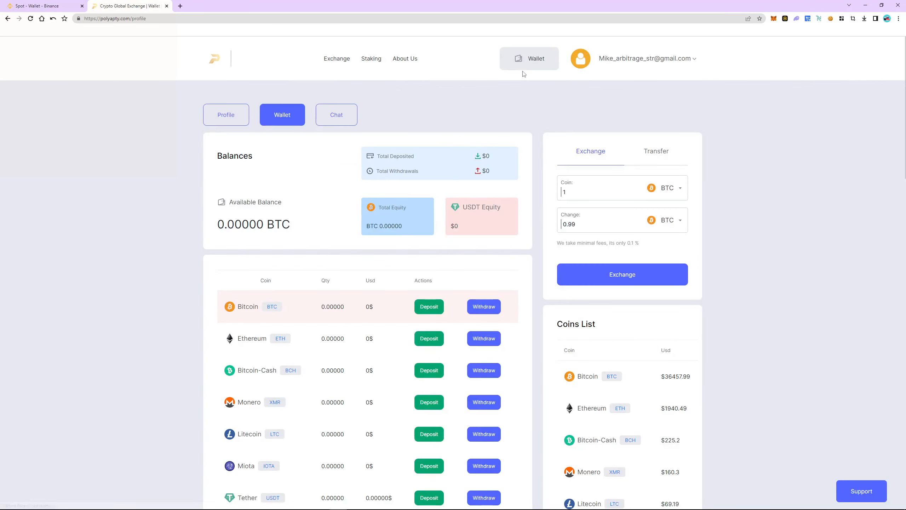
{"action": "scroll", "scroll_direction": "down", "scroll_amount": 3}
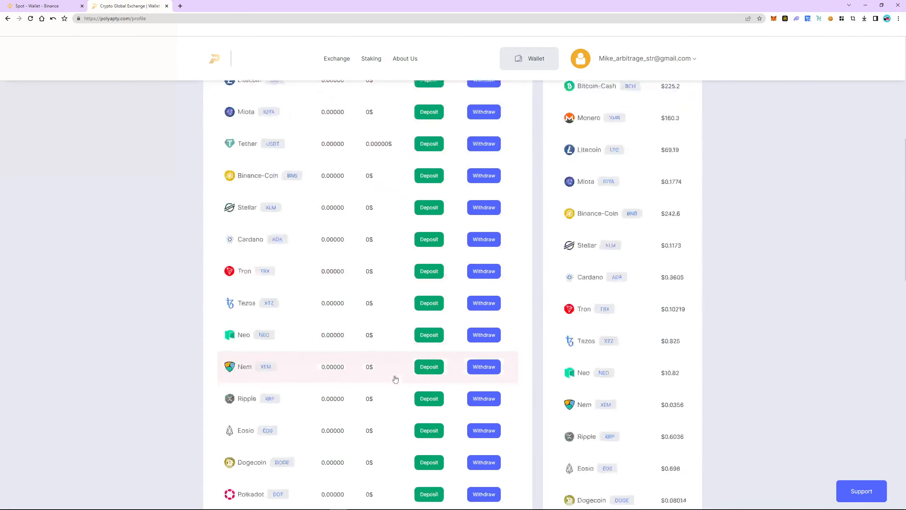
{"action": "scroll", "scroll_direction": "down", "scroll_amount": 3}
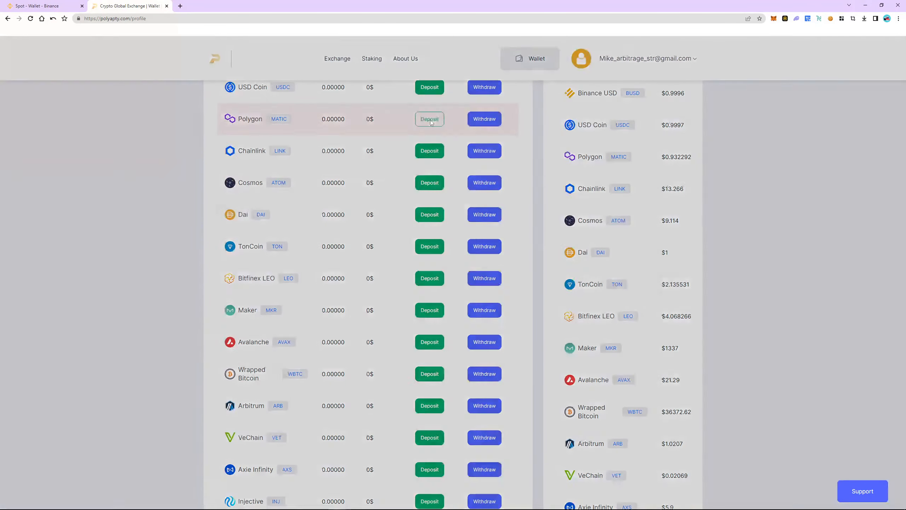
{"action": "left_click", "coordinate": [429, 119]}
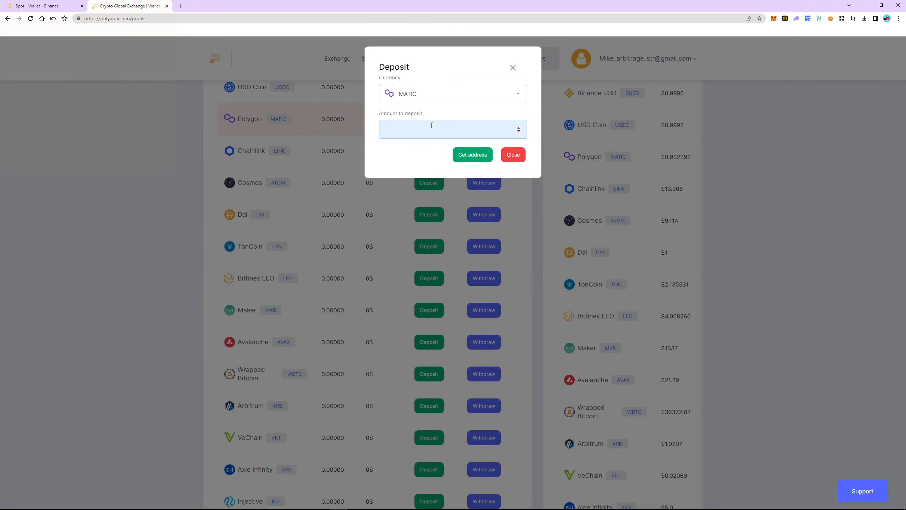
Request a deposit address for 1240 MATIC using Polygon as transport protocol
{"action": "type", "text": "12"}
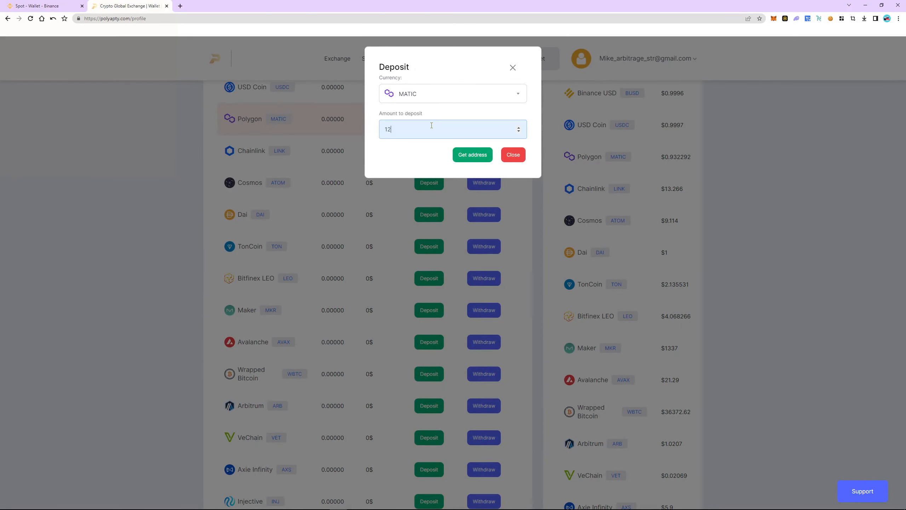
{"action": "left_click", "coordinate": [472, 155]}
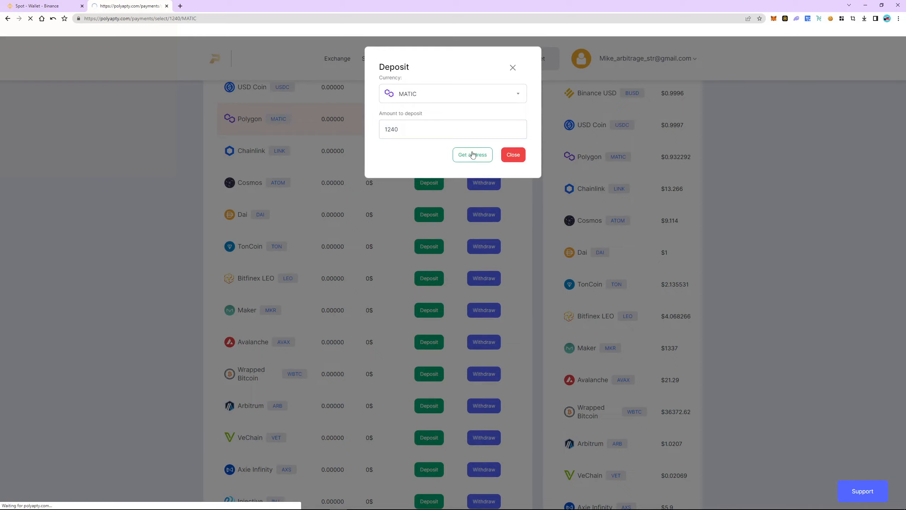
{"action": "left_click", "coordinate": [473, 154]}
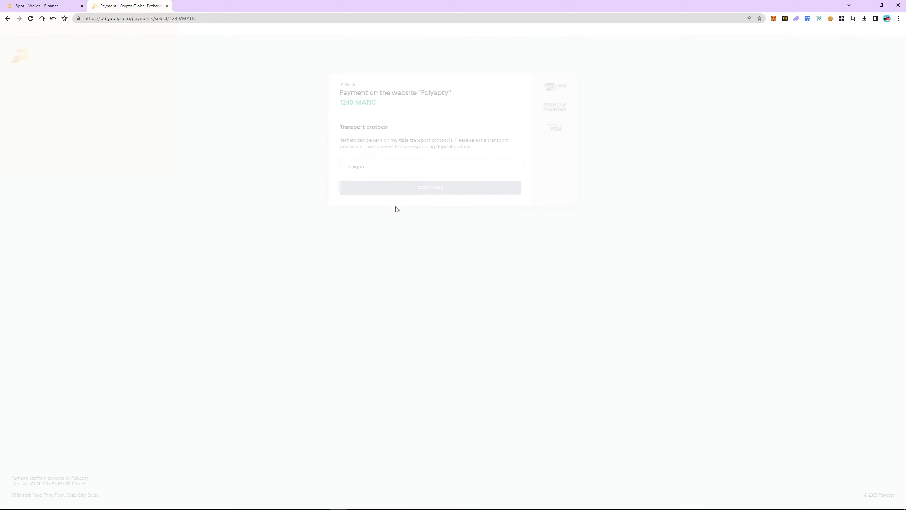
{"action": "left_click", "coordinate": [430, 187]}
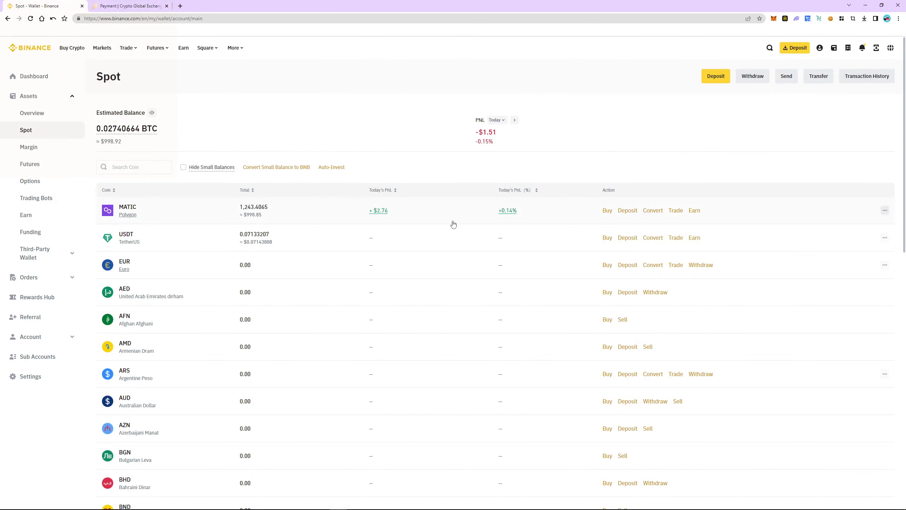
Start a Binance MATIC withdrawal to the Polyapty 0x address over the Polygon network
{"action": "left_click", "coordinate": [885, 210]}
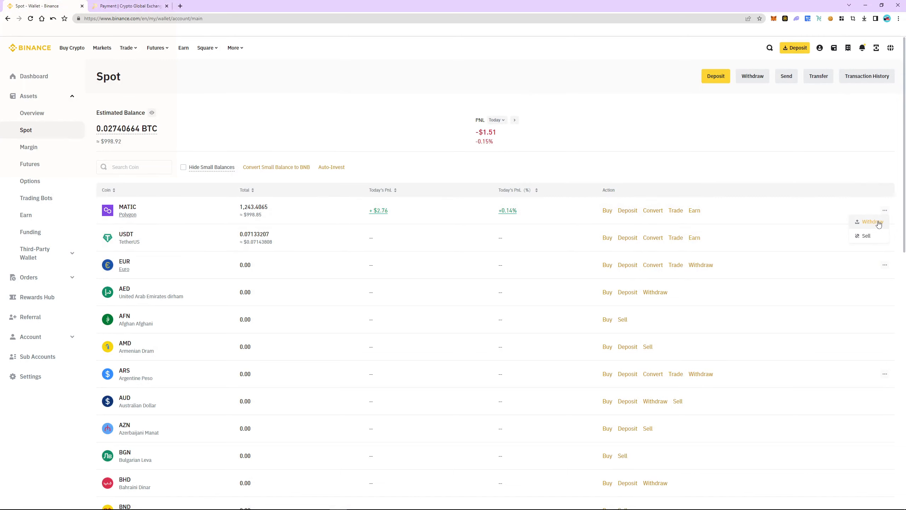
{"action": "left_click", "coordinate": [870, 221]}
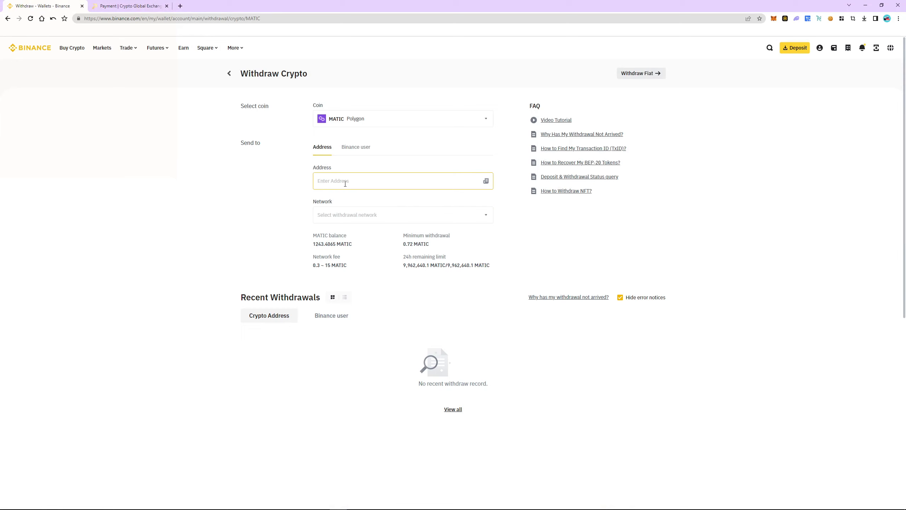
{"action": "left_click", "coordinate": [398, 181]}
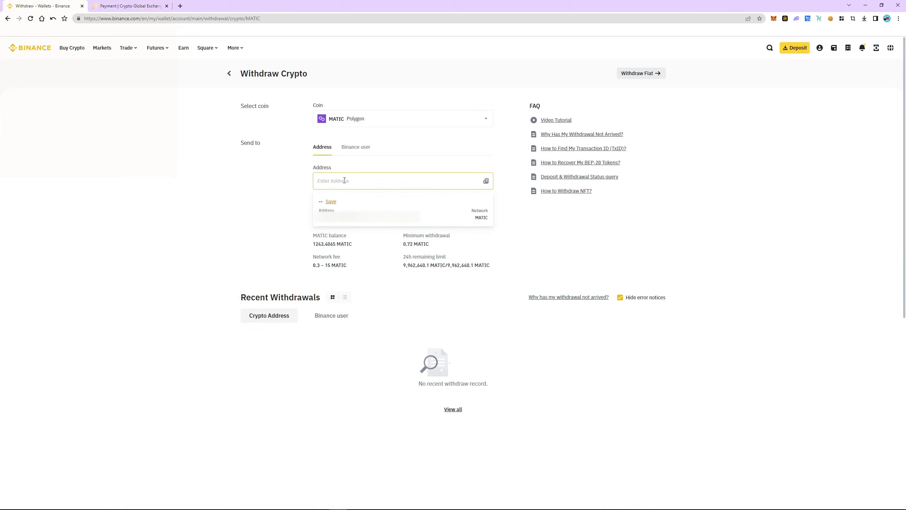
{"action": "type", "text": "0x"}
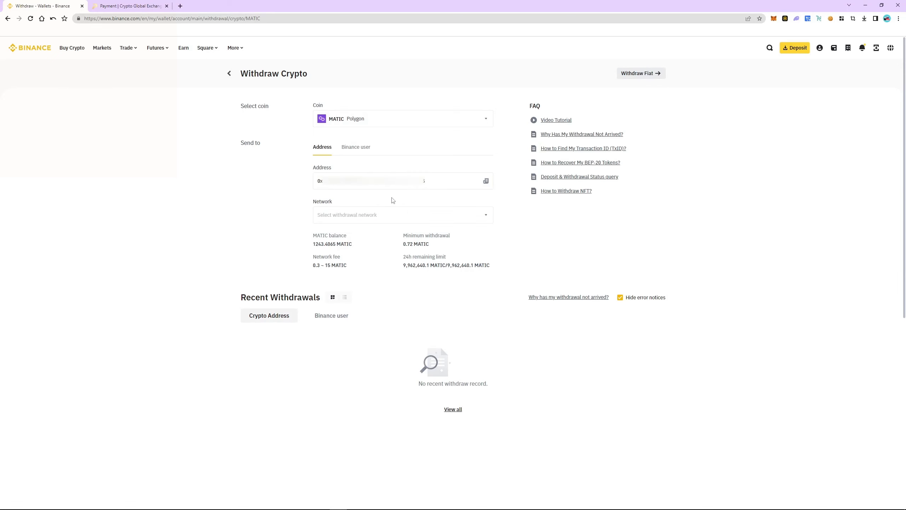
{"action": "left_click", "coordinate": [402, 215]}
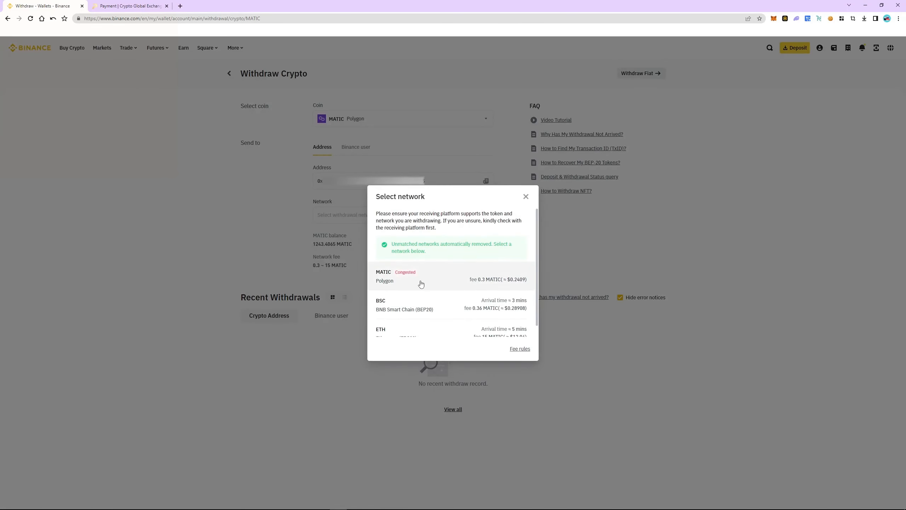
{"action": "mouse_move", "coordinate": [423, 282]}
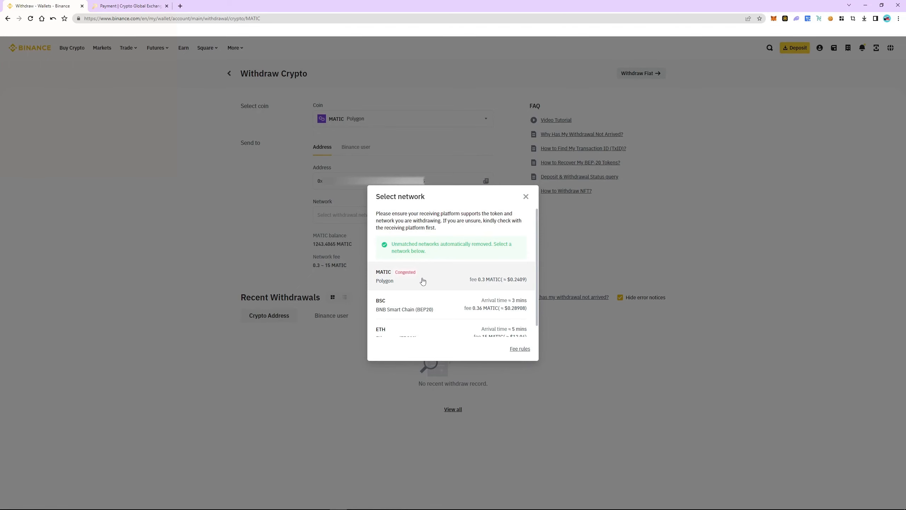
{"action": "left_click", "coordinate": [404, 276]}
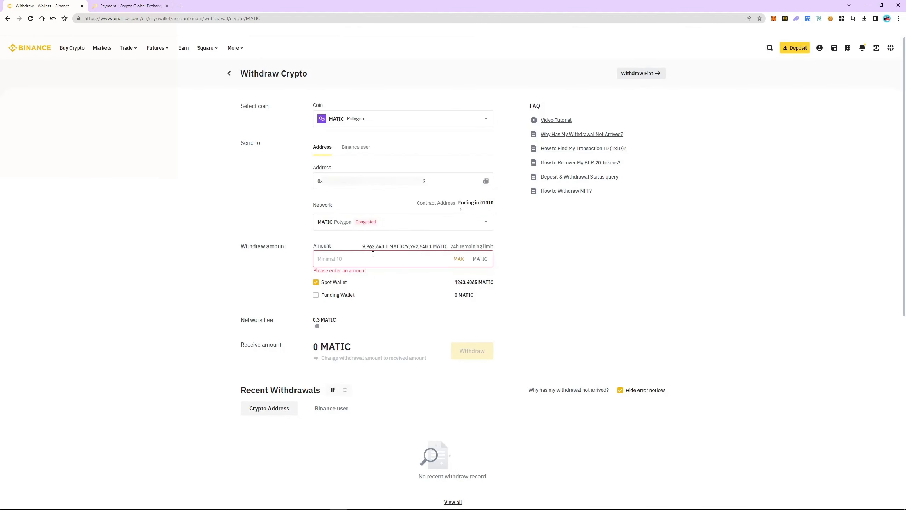
Enter 1240 MATIC as the amount and confirm the withdrawal details
{"action": "left_click", "coordinate": [387, 259]}
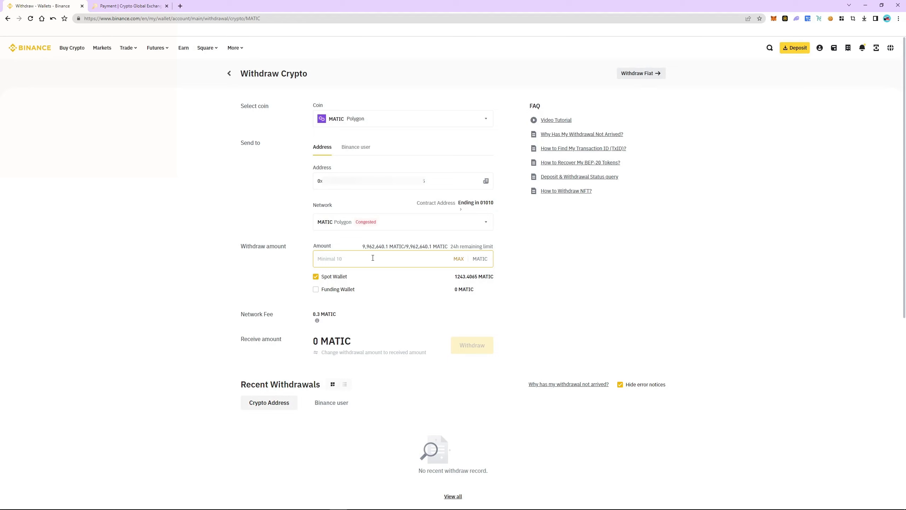
{"action": "type", "text": "1240"}
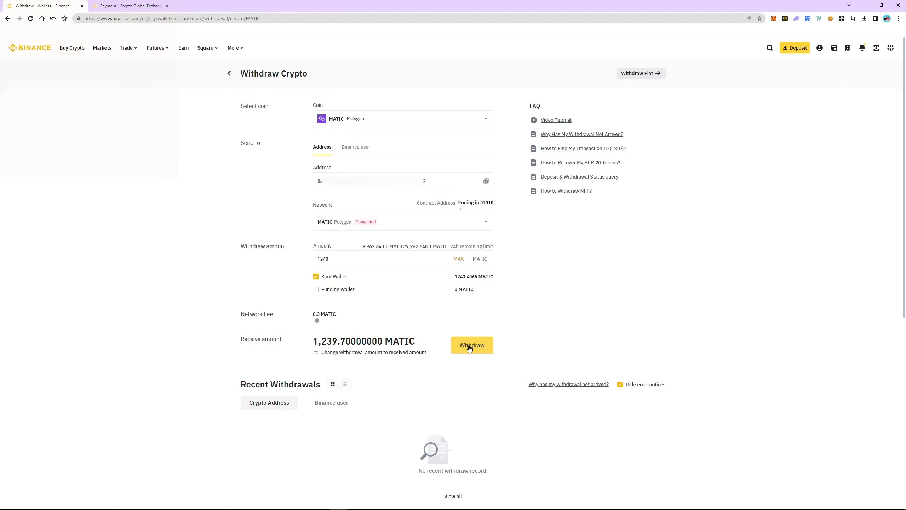
{"action": "left_click", "coordinate": [471, 345]}
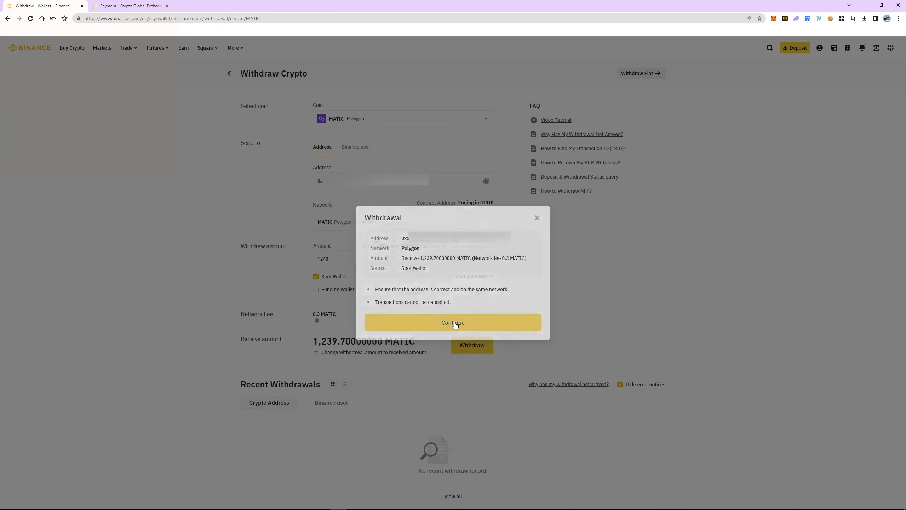
{"action": "left_click", "coordinate": [452, 323]}
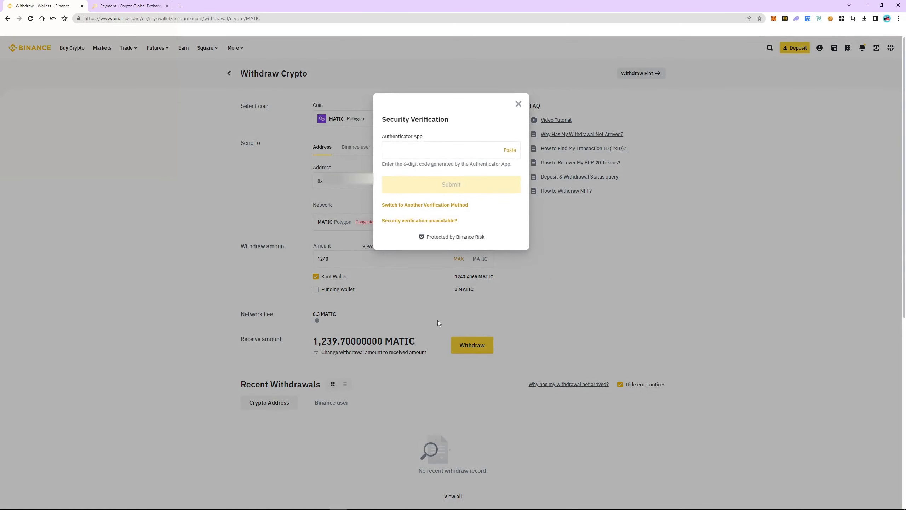
Enter the authenticator code and submit the withdrawal for approval
{"action": "left_click", "coordinate": [439, 149]}
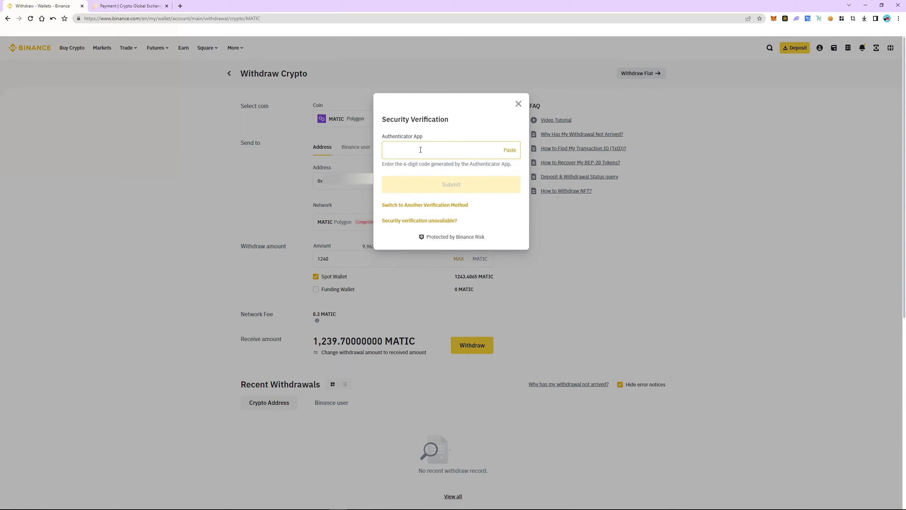
{"action": "left_click", "coordinate": [420, 149]}
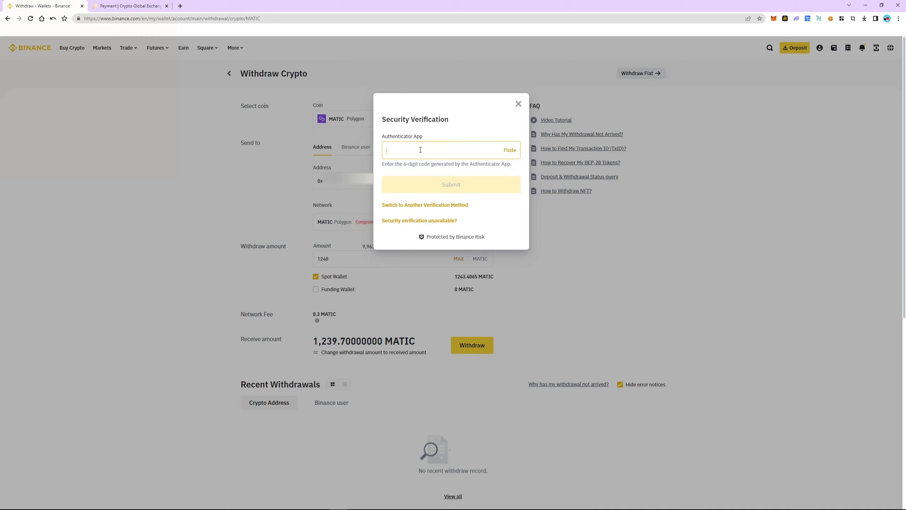
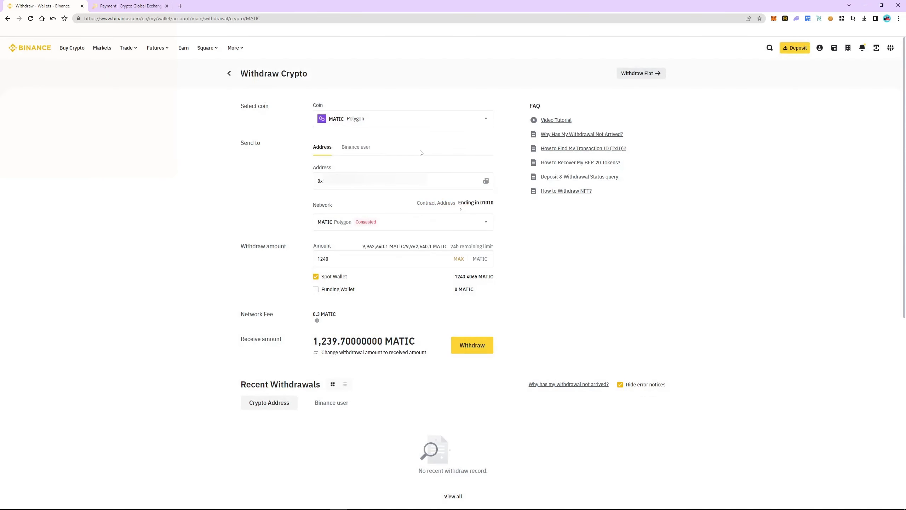
{"action": "left_click", "coordinate": [472, 345]}
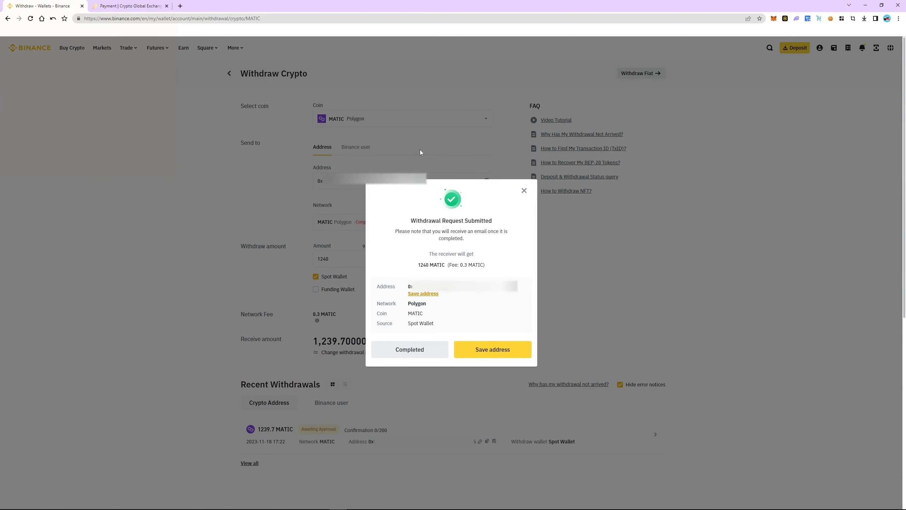
{"action": "mouse_move", "coordinate": [527, 303]}
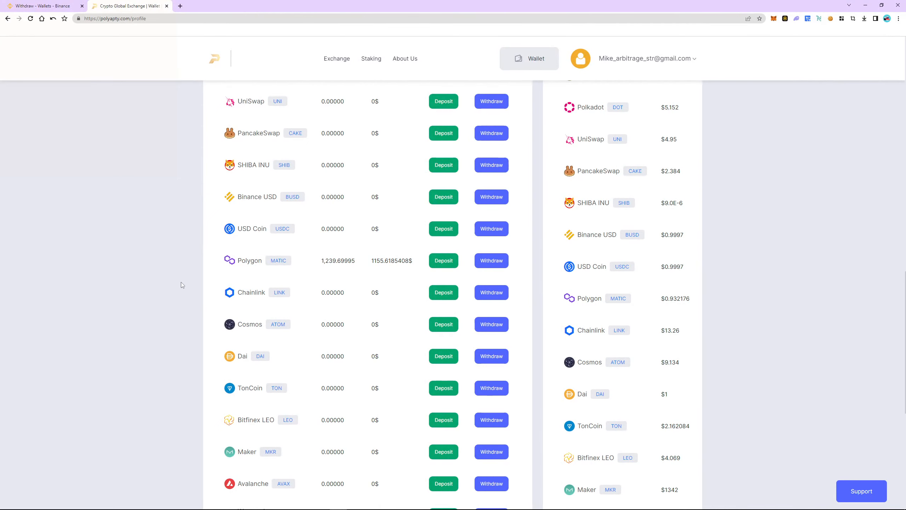
{"action": "mouse_move", "coordinate": [503, 219]}
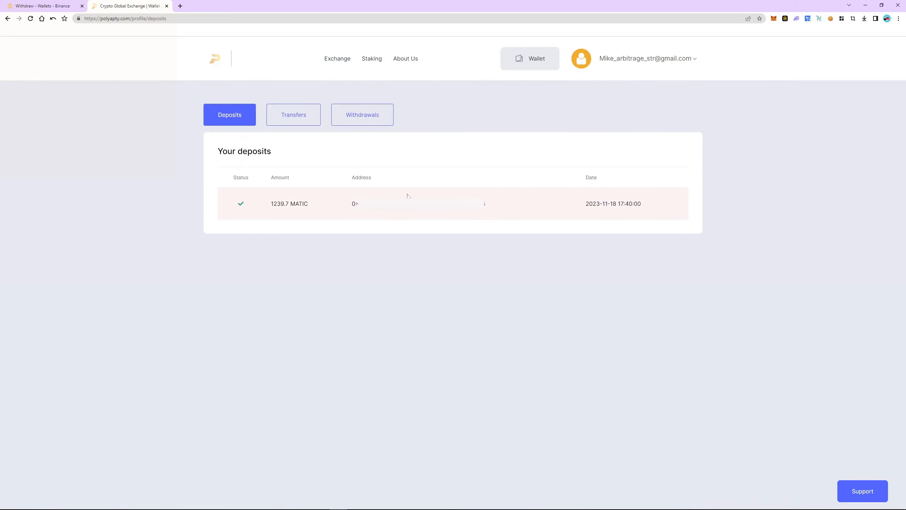
On Polyapty's exchange, set MATIC to sell for USDT with amount 1239.7
{"action": "left_click", "coordinate": [337, 58]}
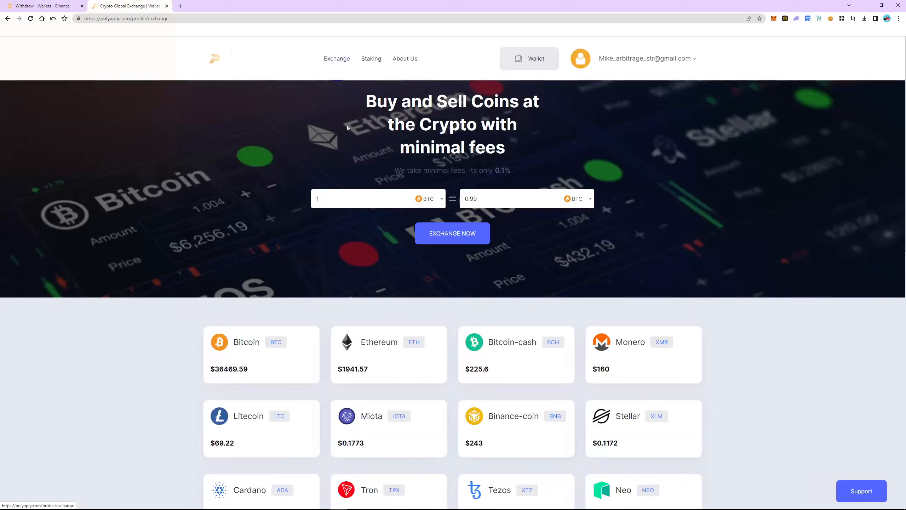
{"action": "left_click", "coordinate": [429, 198]}
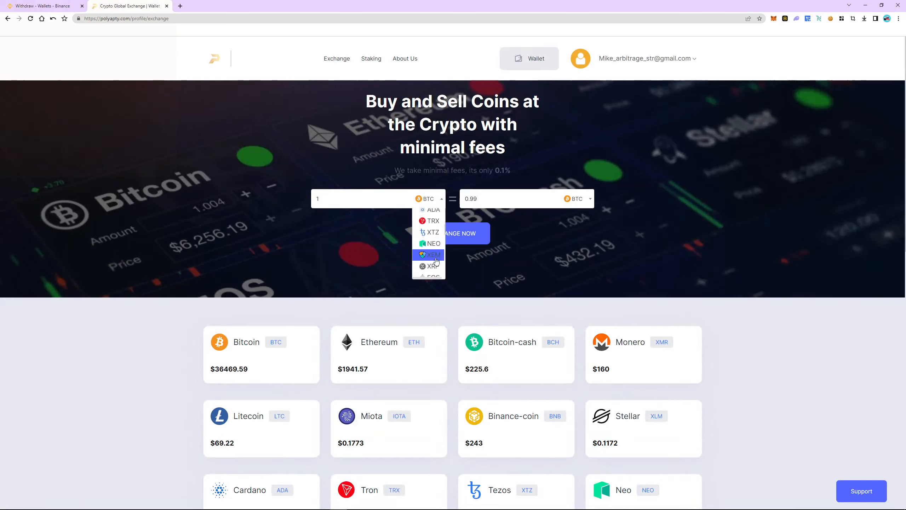
{"action": "left_click", "coordinate": [431, 255]}
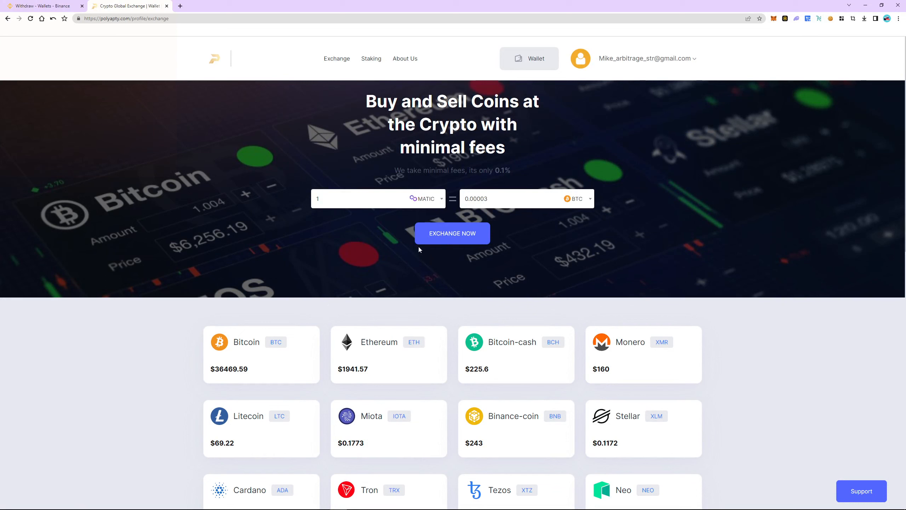
{"action": "left_click", "coordinate": [579, 199]}
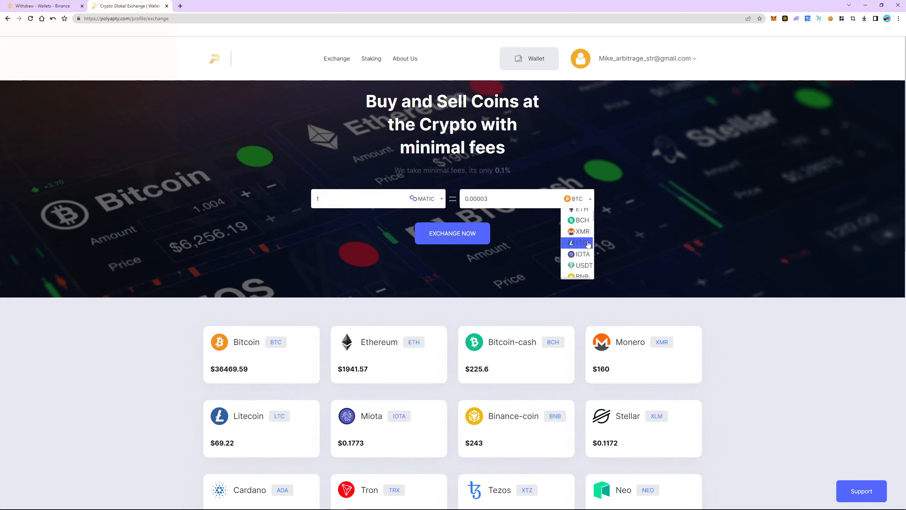
{"action": "left_click", "coordinate": [582, 266]}
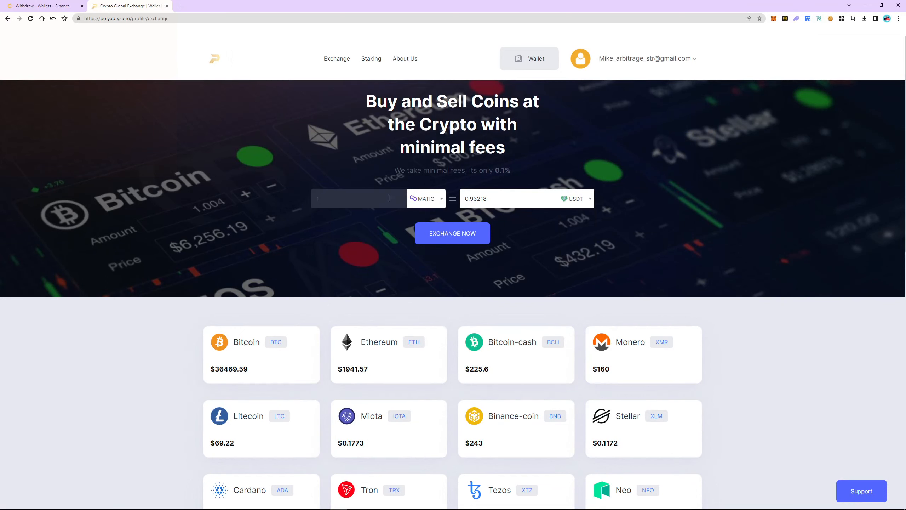
{"action": "type", "text": "1239.7"}
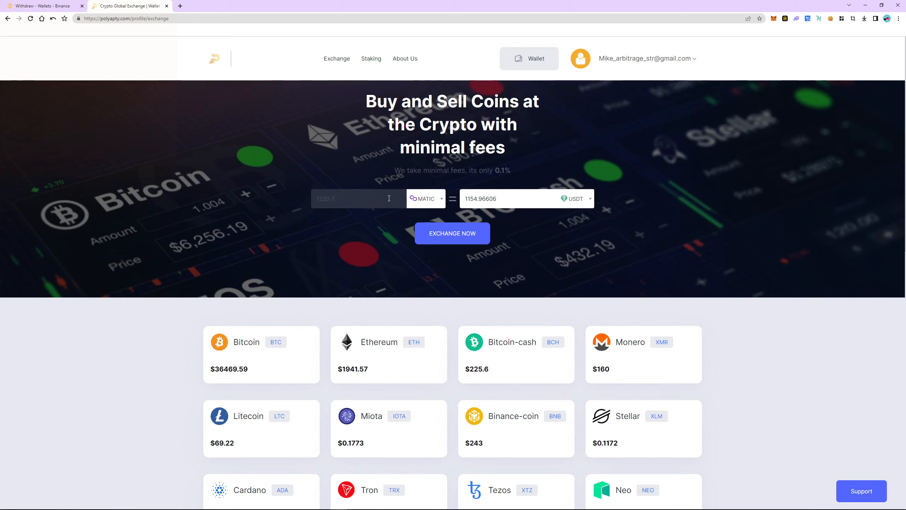
Execute the swap to about 1,154.97 USDT and return to the wallet balances
{"action": "left_click", "coordinate": [452, 233]}
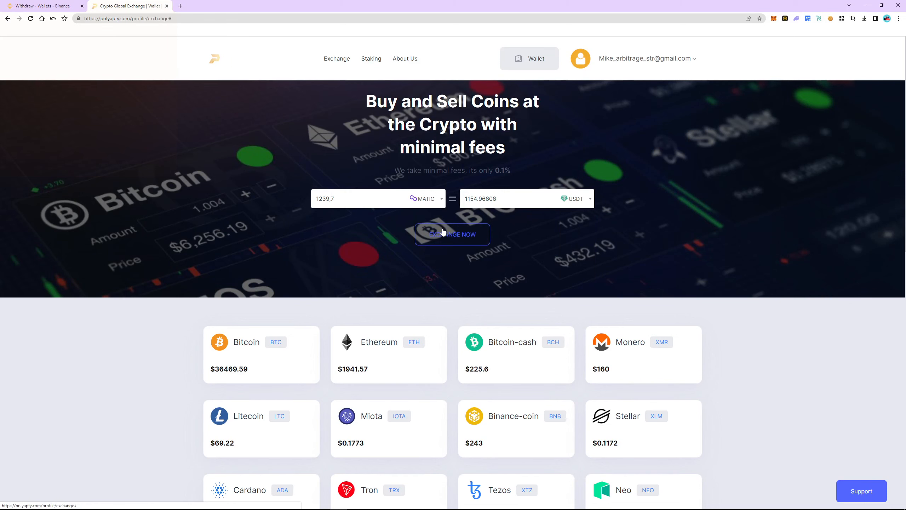
{"action": "left_click", "coordinate": [452, 234]}
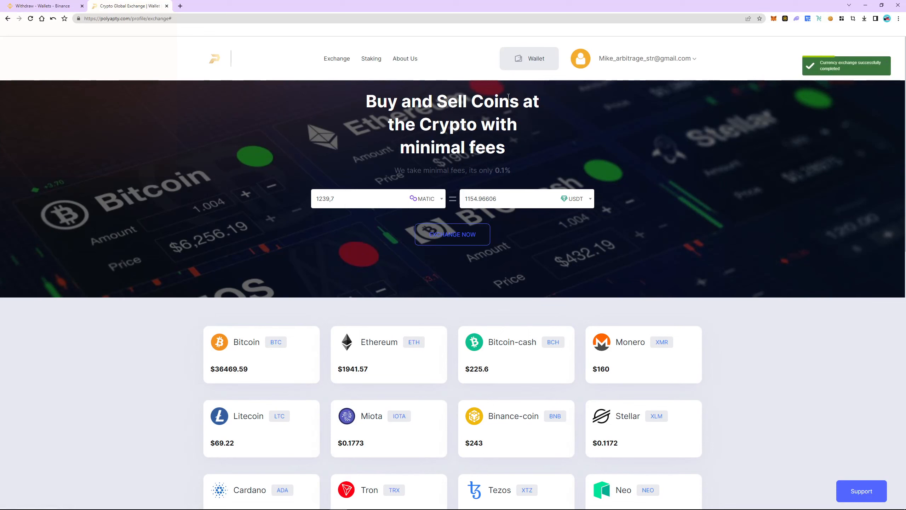
{"action": "left_click", "coordinate": [528, 58]}
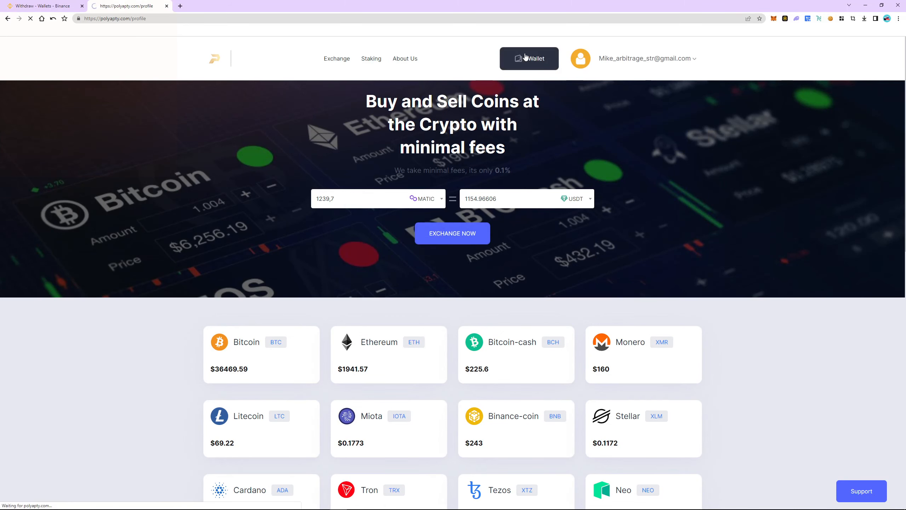
Start a Tether withdrawal over TRC-20 for 1151 USDT from the Polyapty wallet
{"action": "left_click", "coordinate": [528, 58]}
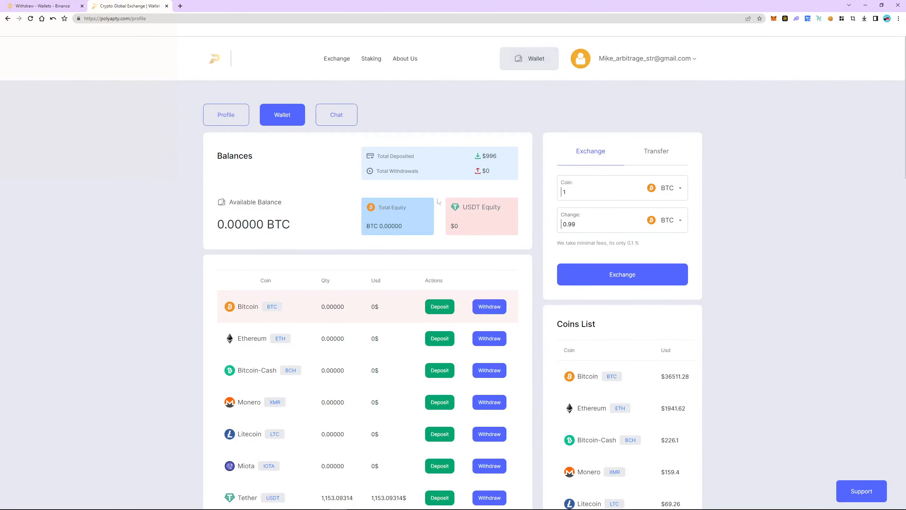
{"action": "scroll", "scroll_direction": "down", "scroll_amount": 3}
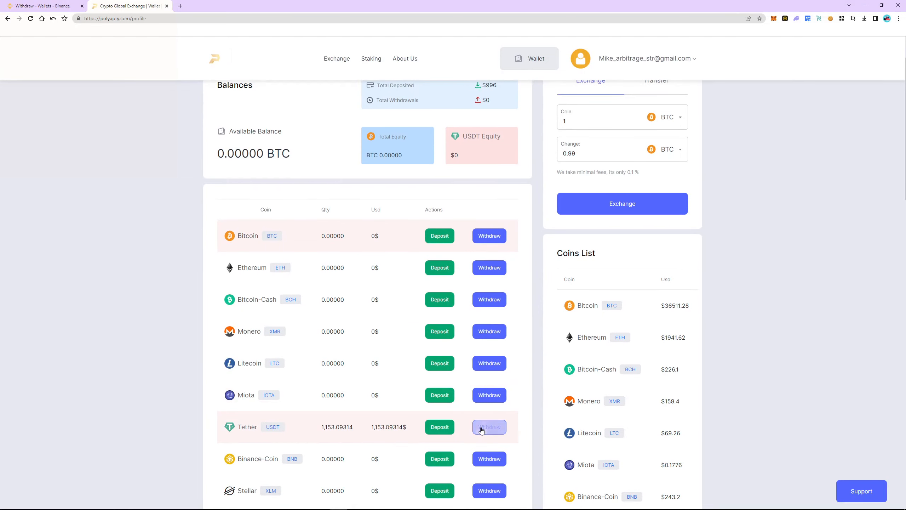
{"action": "left_click", "coordinate": [490, 427]}
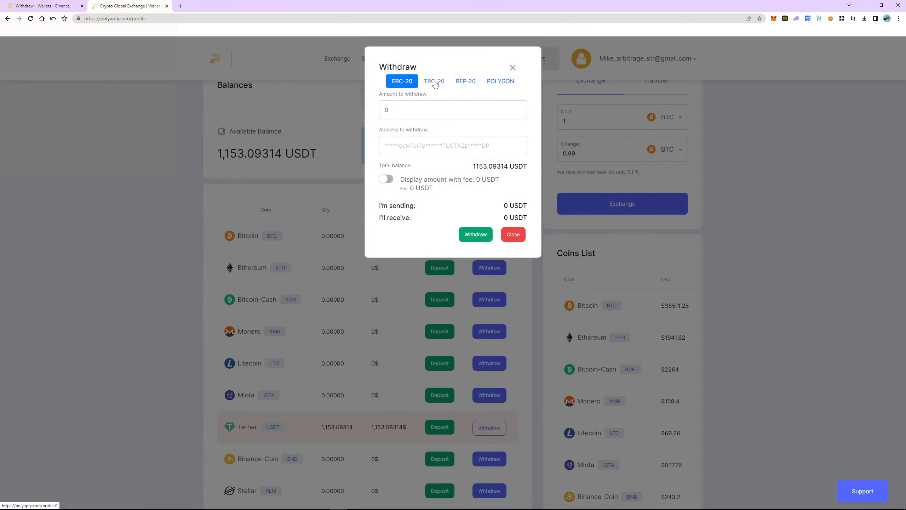
{"action": "left_click", "coordinate": [434, 81]}
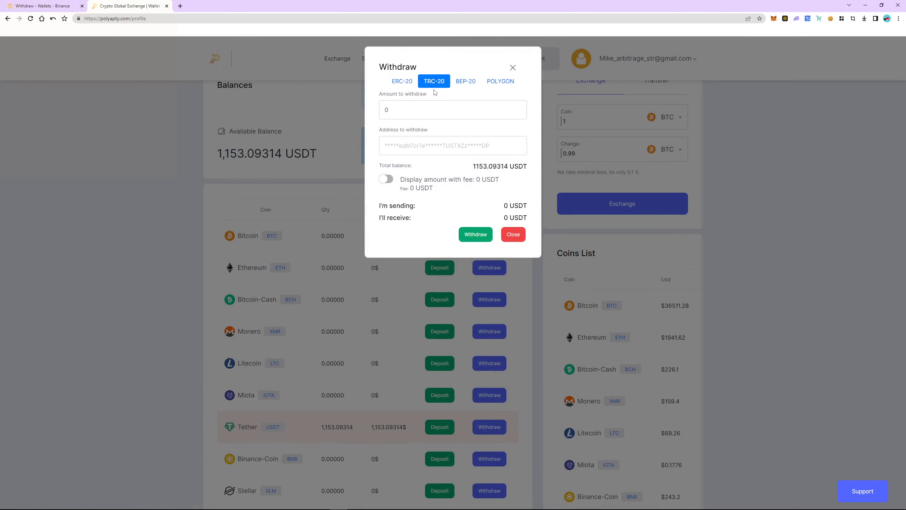
{"action": "left_click", "coordinate": [452, 110]}
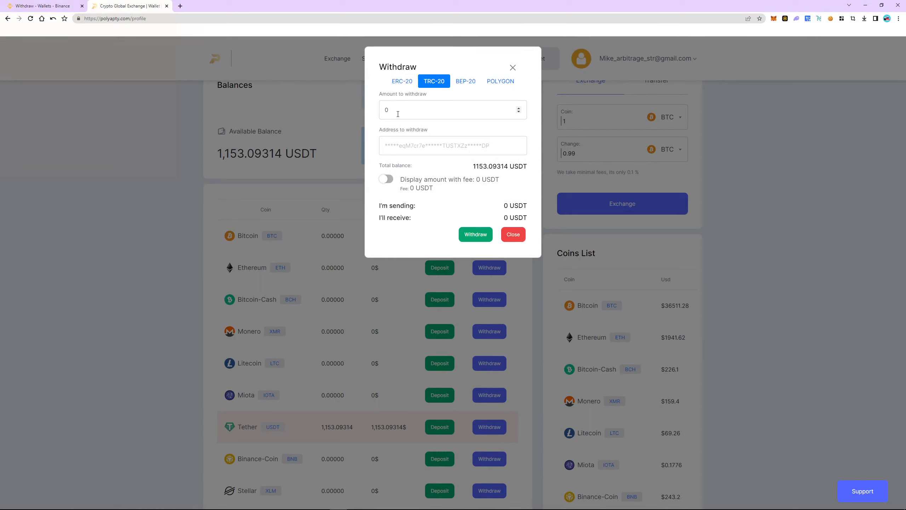
{"action": "type", "text": "1"}
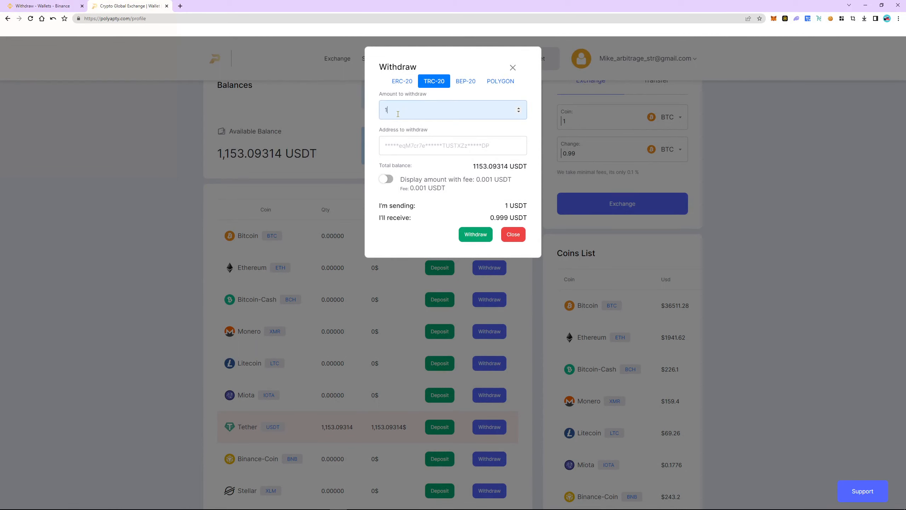
{"action": "type", "text": "151"}
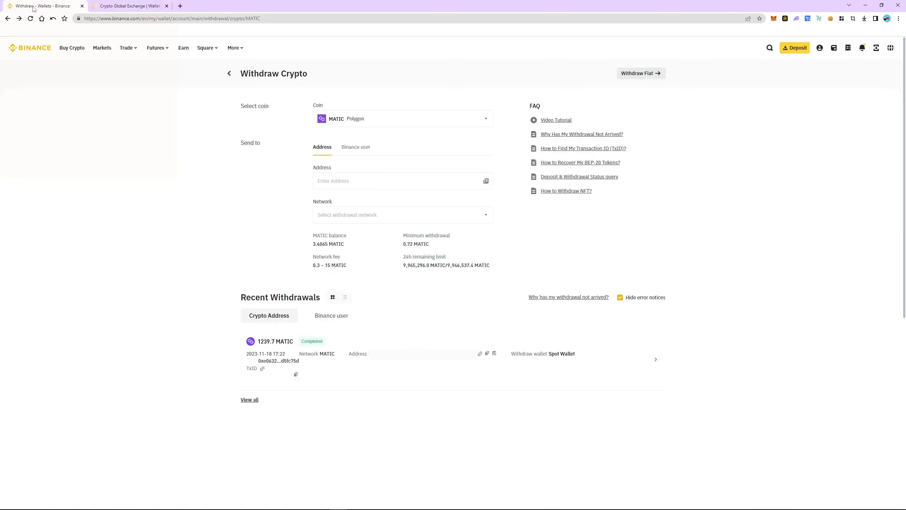
{"action": "mouse_move", "coordinate": [501, 171]}
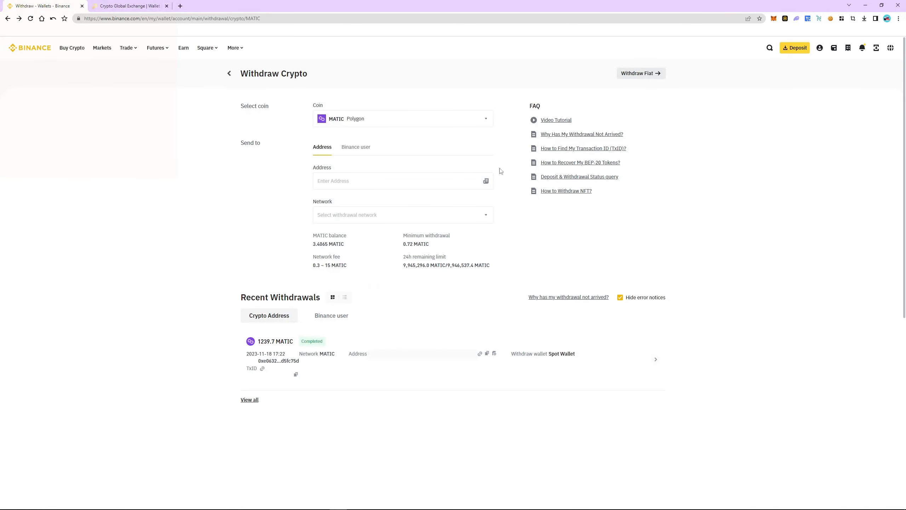
Reach Binance's Deposit Crypto page for USDT on the Tron TRC20 network
{"action": "left_click", "coordinate": [833, 49]}
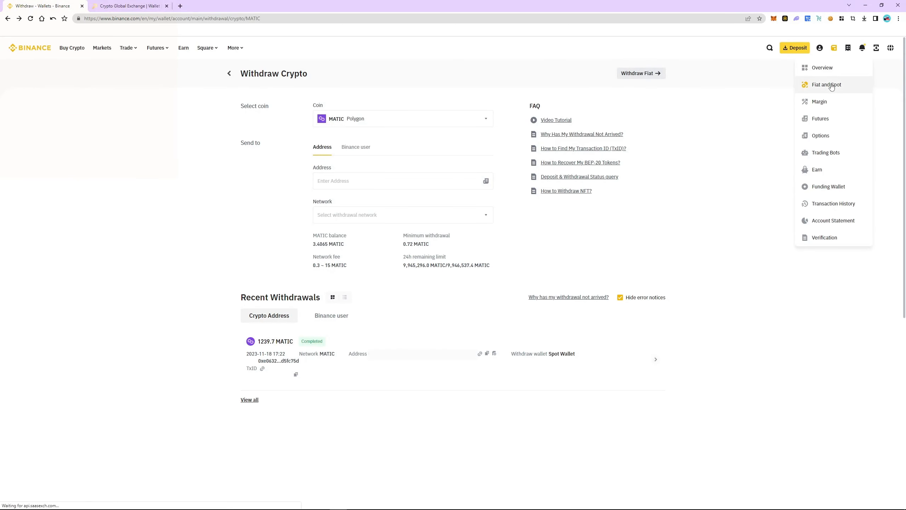
{"action": "left_click", "coordinate": [826, 85]}
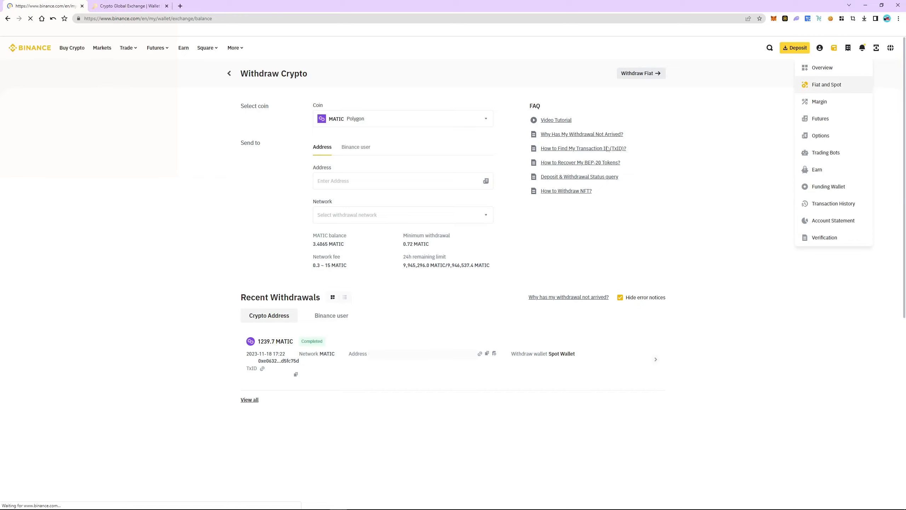
{"action": "left_click", "coordinate": [826, 84]}
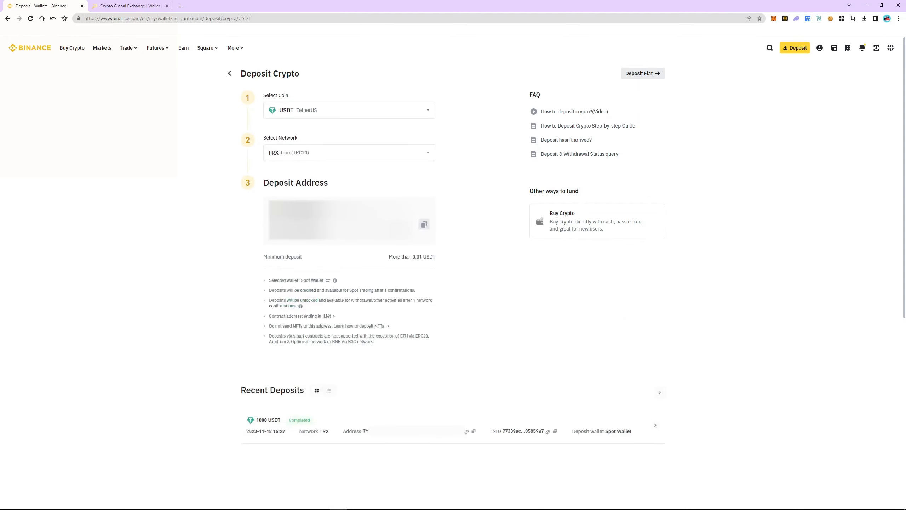
Paste the Binance USDT address and submit the 1,151 USDT withdrawal from Polyapty
{"action": "left_click", "coordinate": [424, 224]}
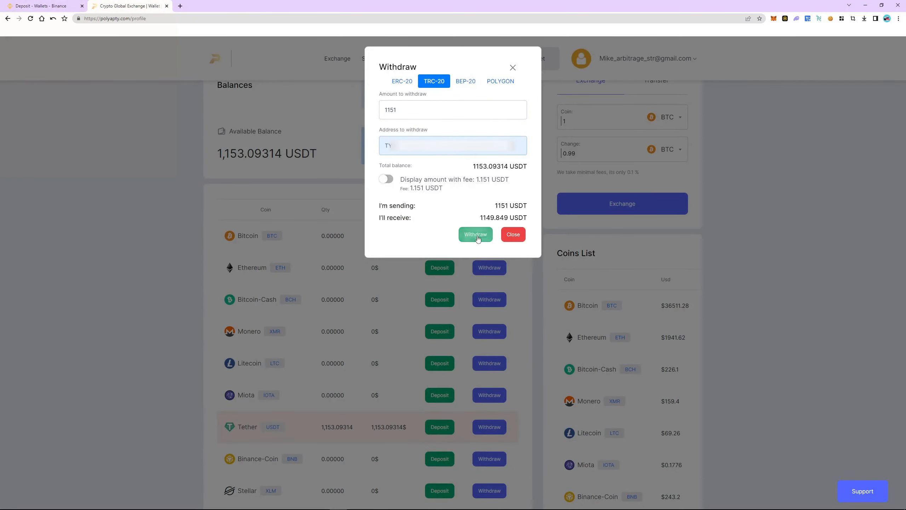
{"action": "left_click", "coordinate": [475, 234]}
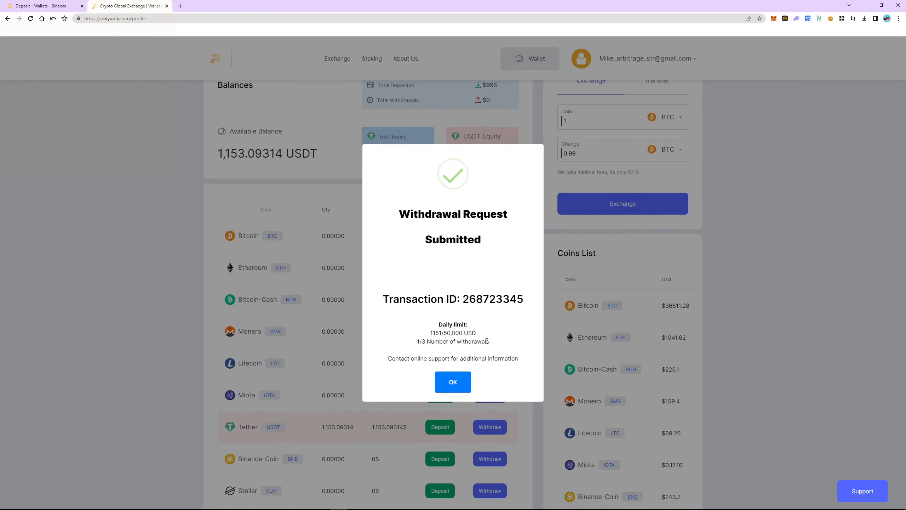
{"action": "left_click", "coordinate": [452, 382]}
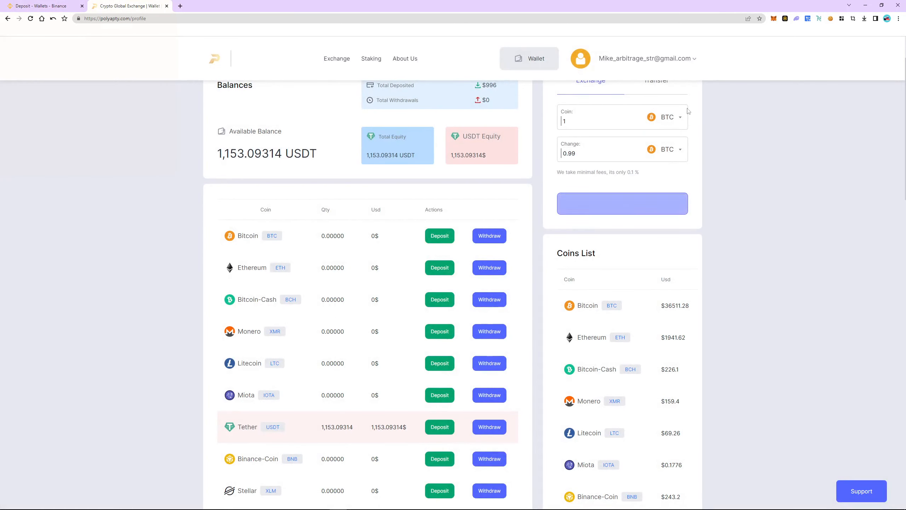
Check the Polyapty withdrawals history, then return to Binance's transaction history
{"action": "left_click", "coordinate": [621, 203]}
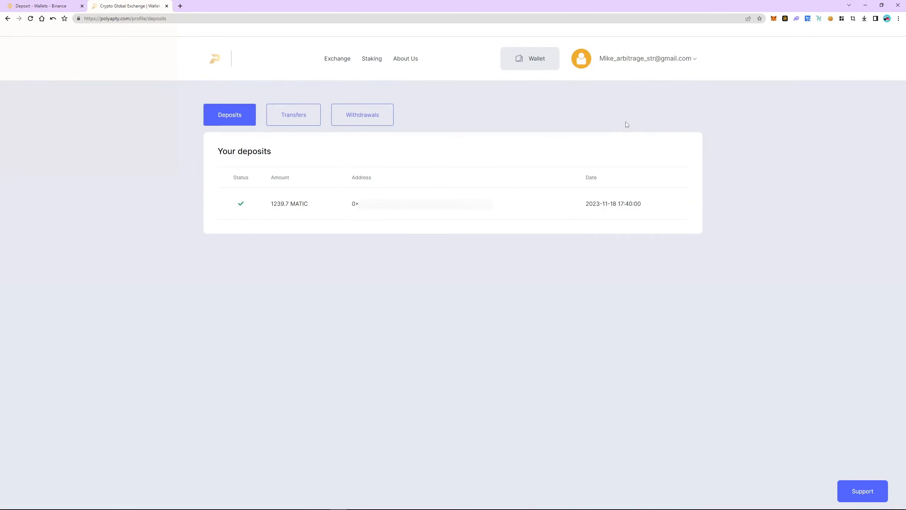
{"action": "left_click", "coordinate": [362, 114]}
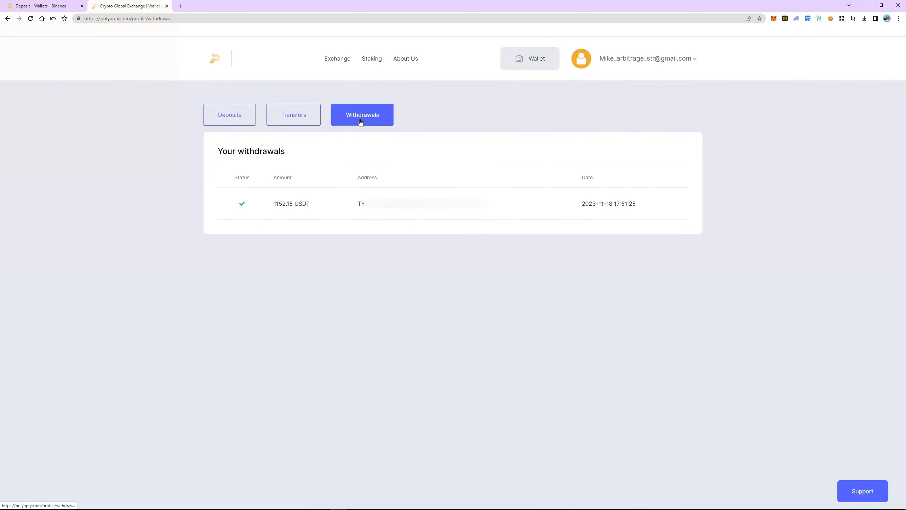
{"action": "left_click", "coordinate": [43, 6]}
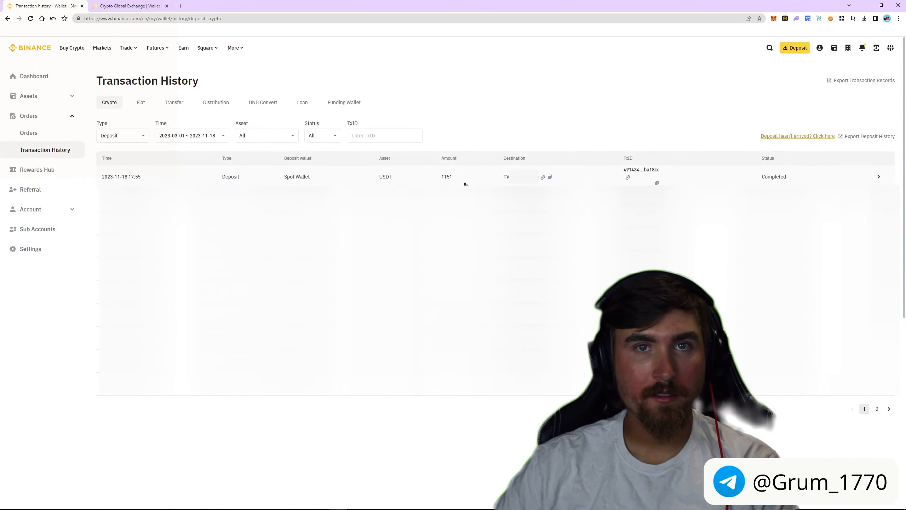
{"action": "mouse_move", "coordinate": [340, 181]}
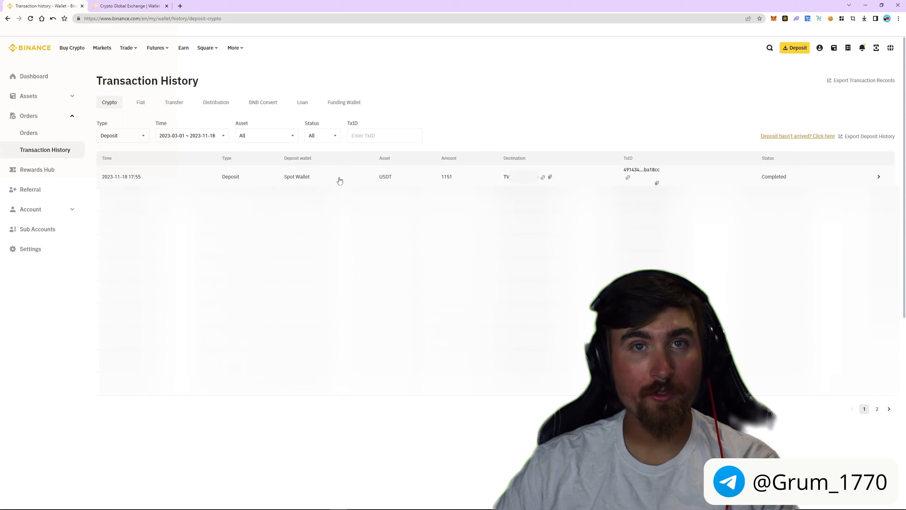